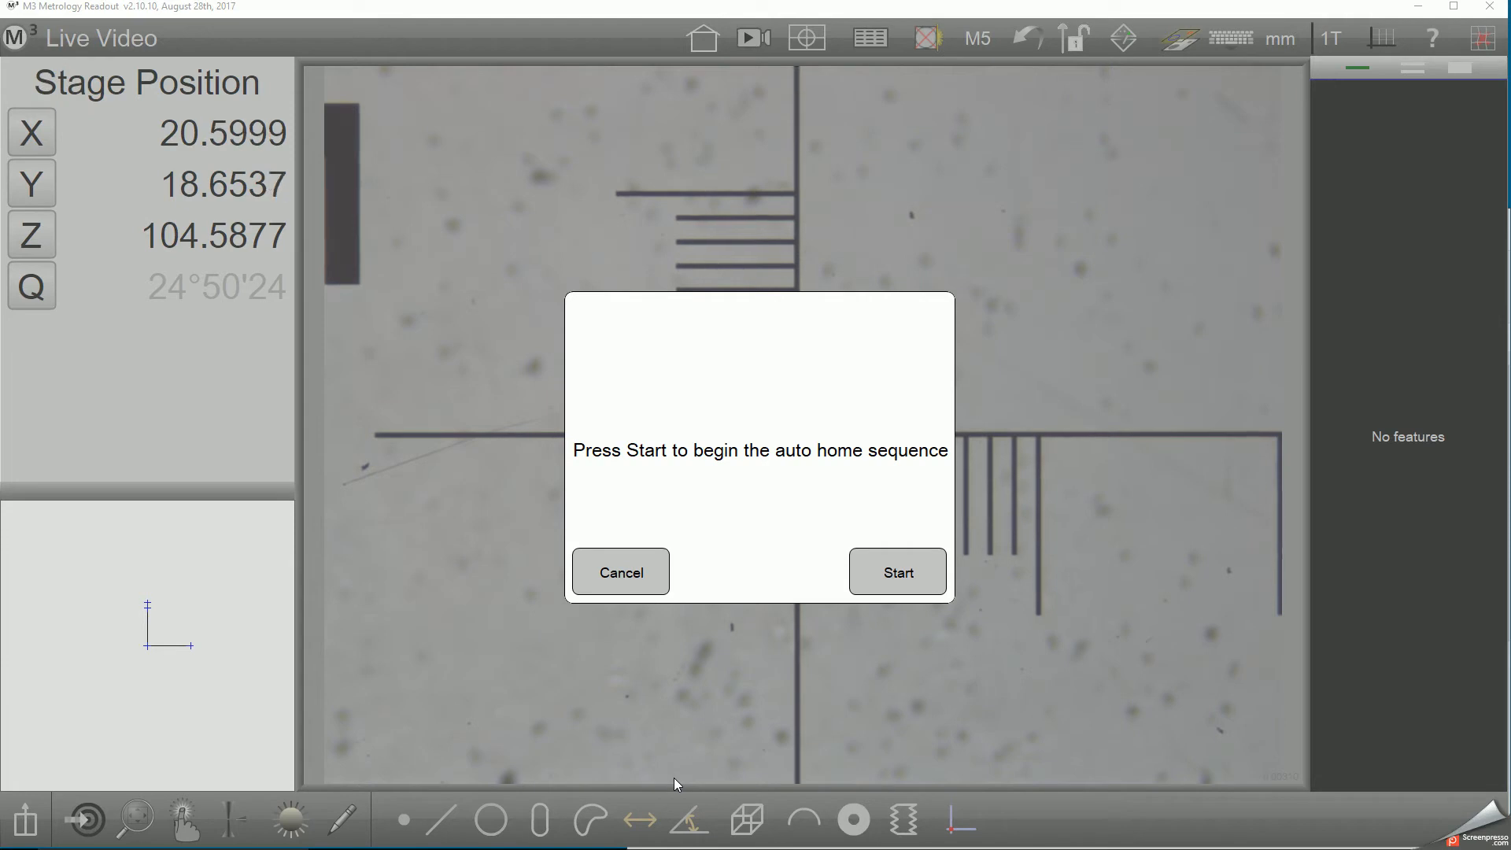
{"action": "mouse_move", "coordinate": [913, 807]}
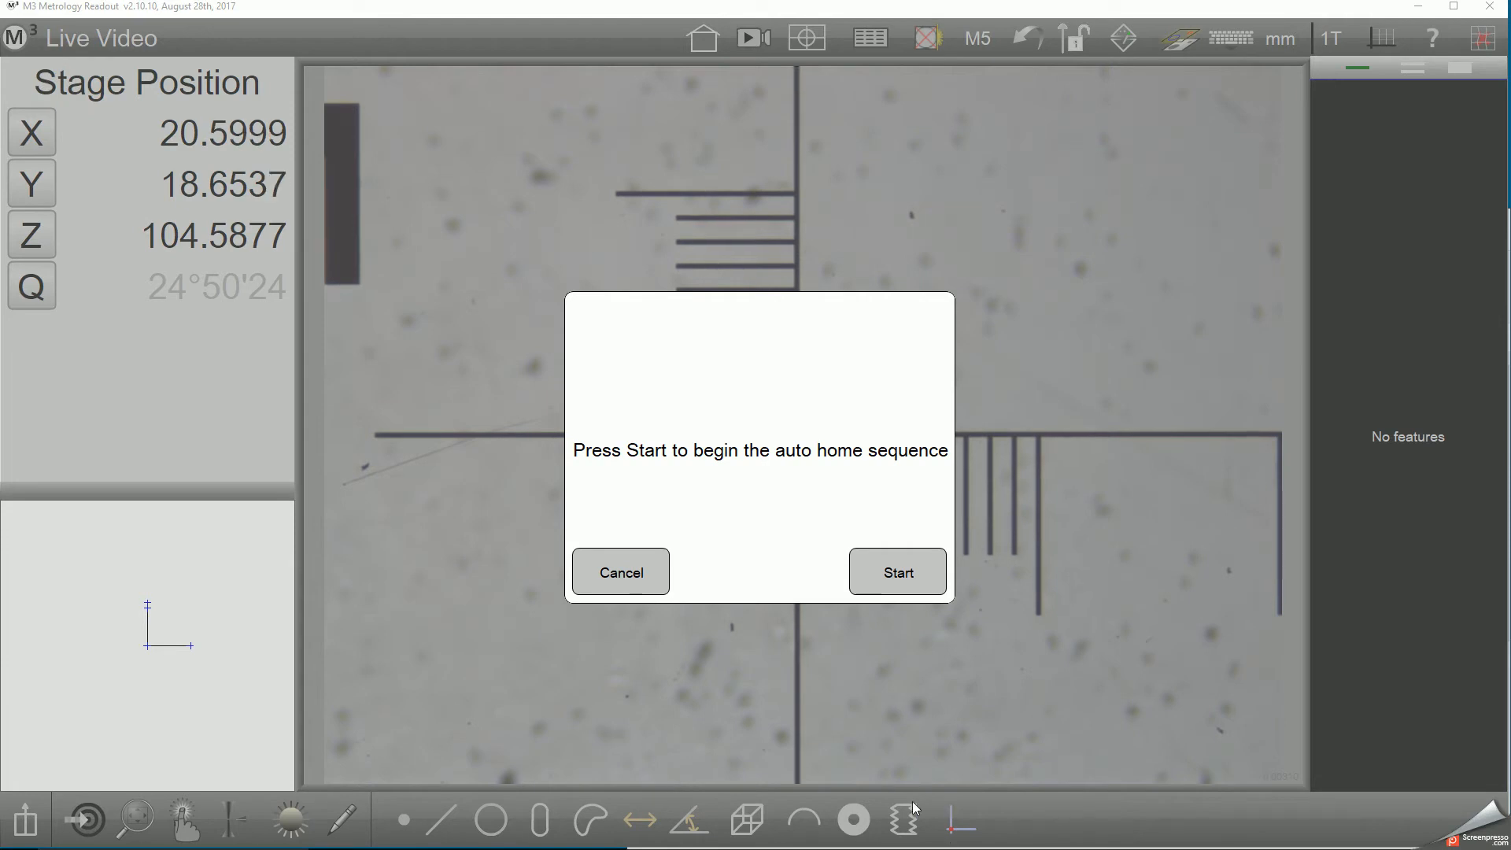
{"action": "mouse_move", "coordinate": [906, 759]}
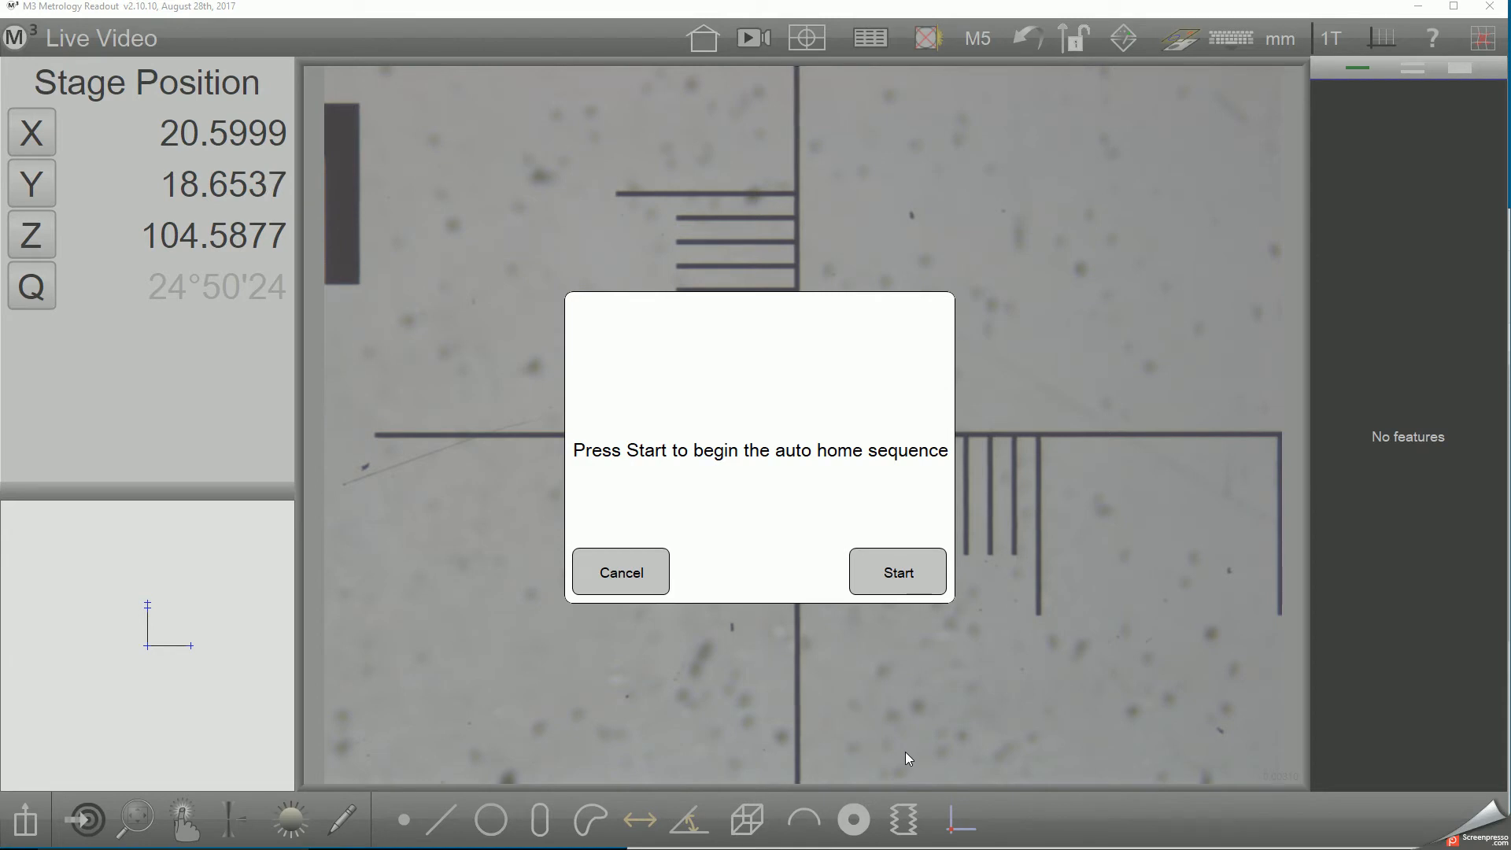
{"action": "mouse_move", "coordinate": [861, 623]}
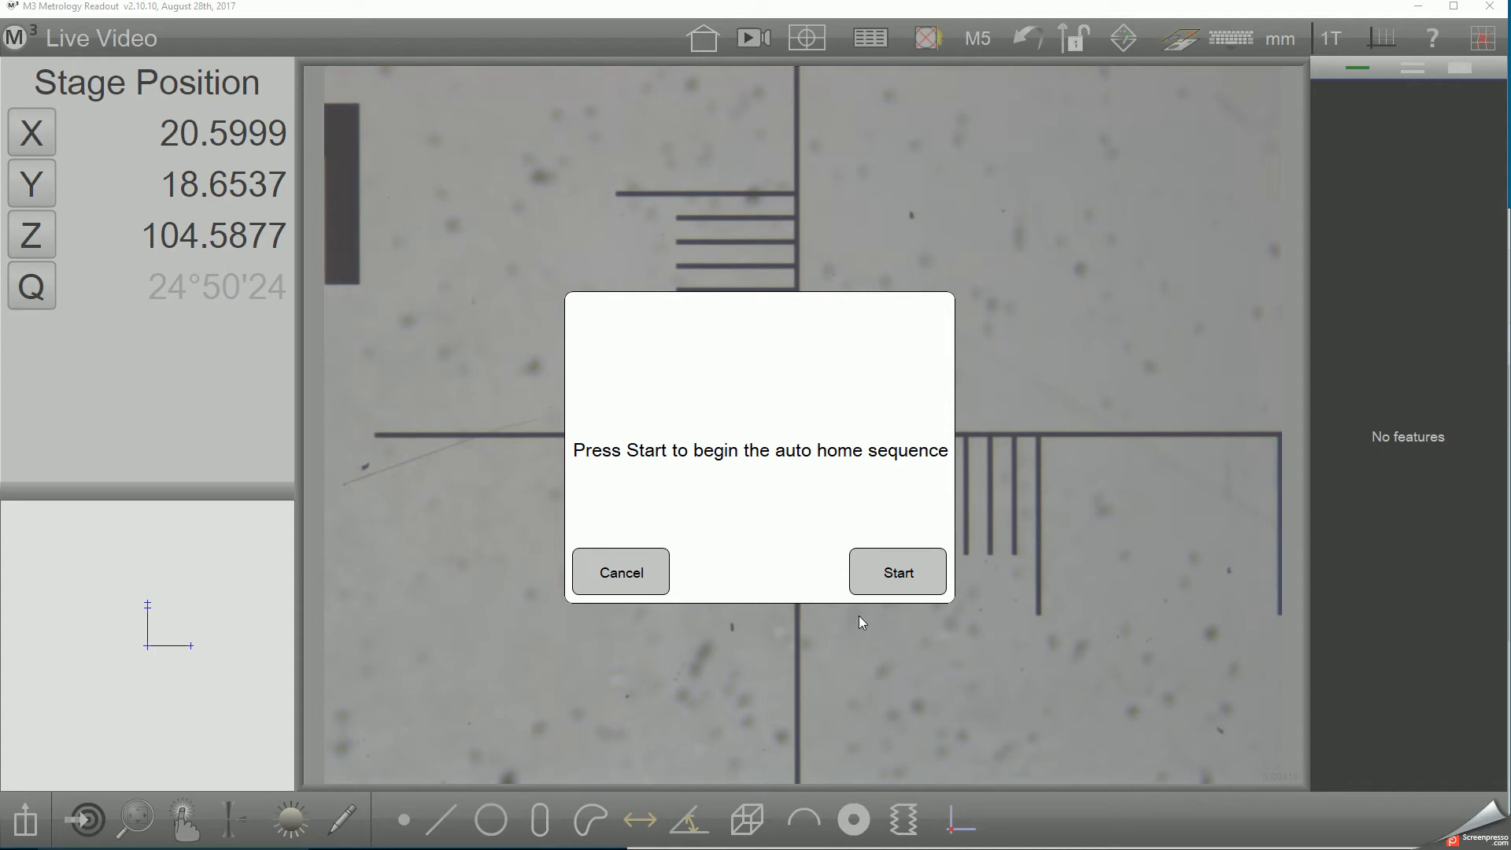
{"action": "mouse_move", "coordinate": [882, 573]}
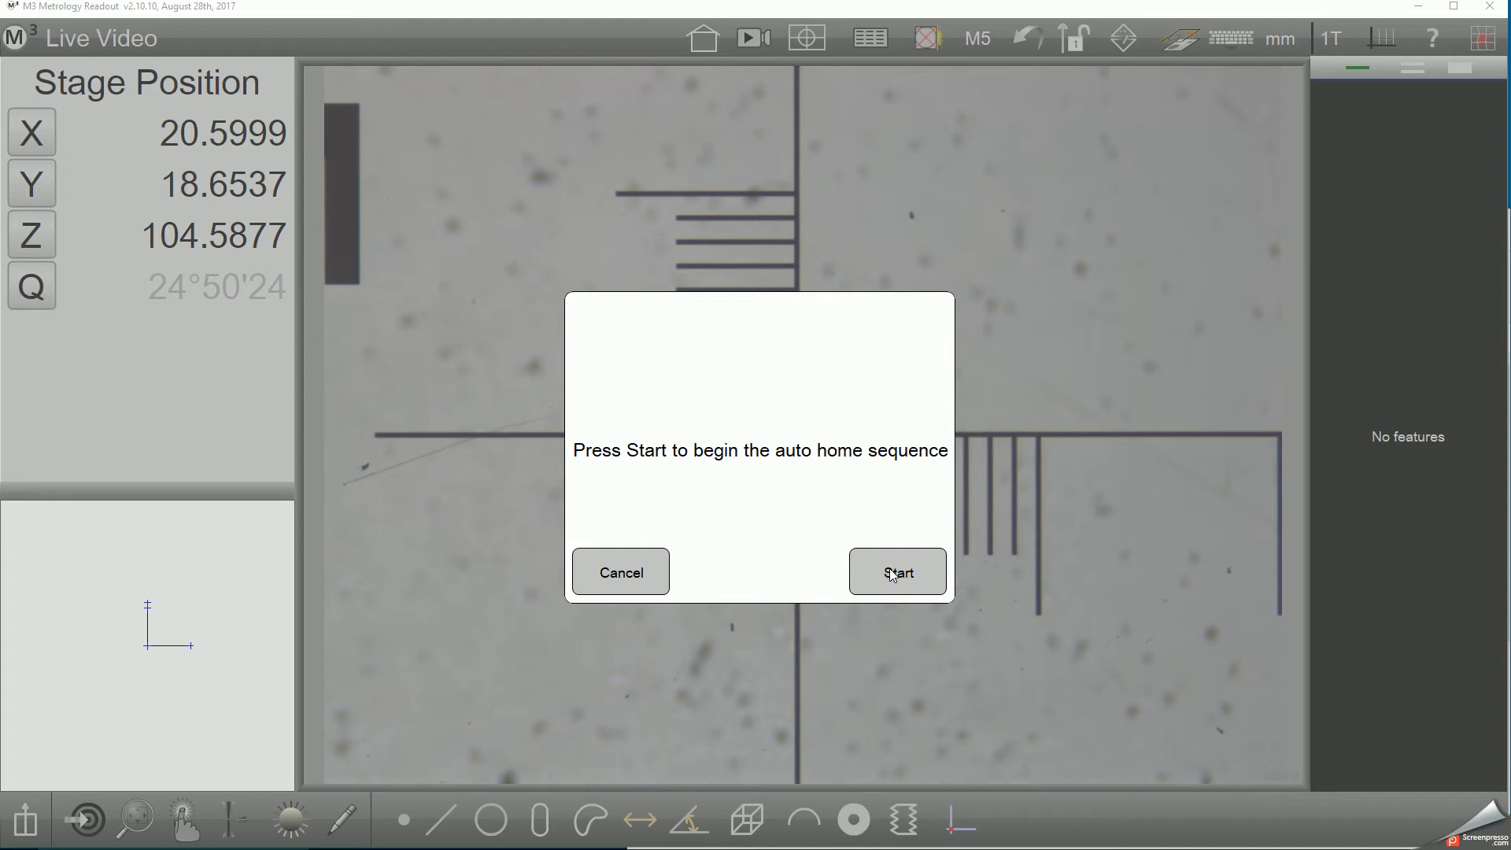
{"action": "mouse_move", "coordinate": [888, 572]}
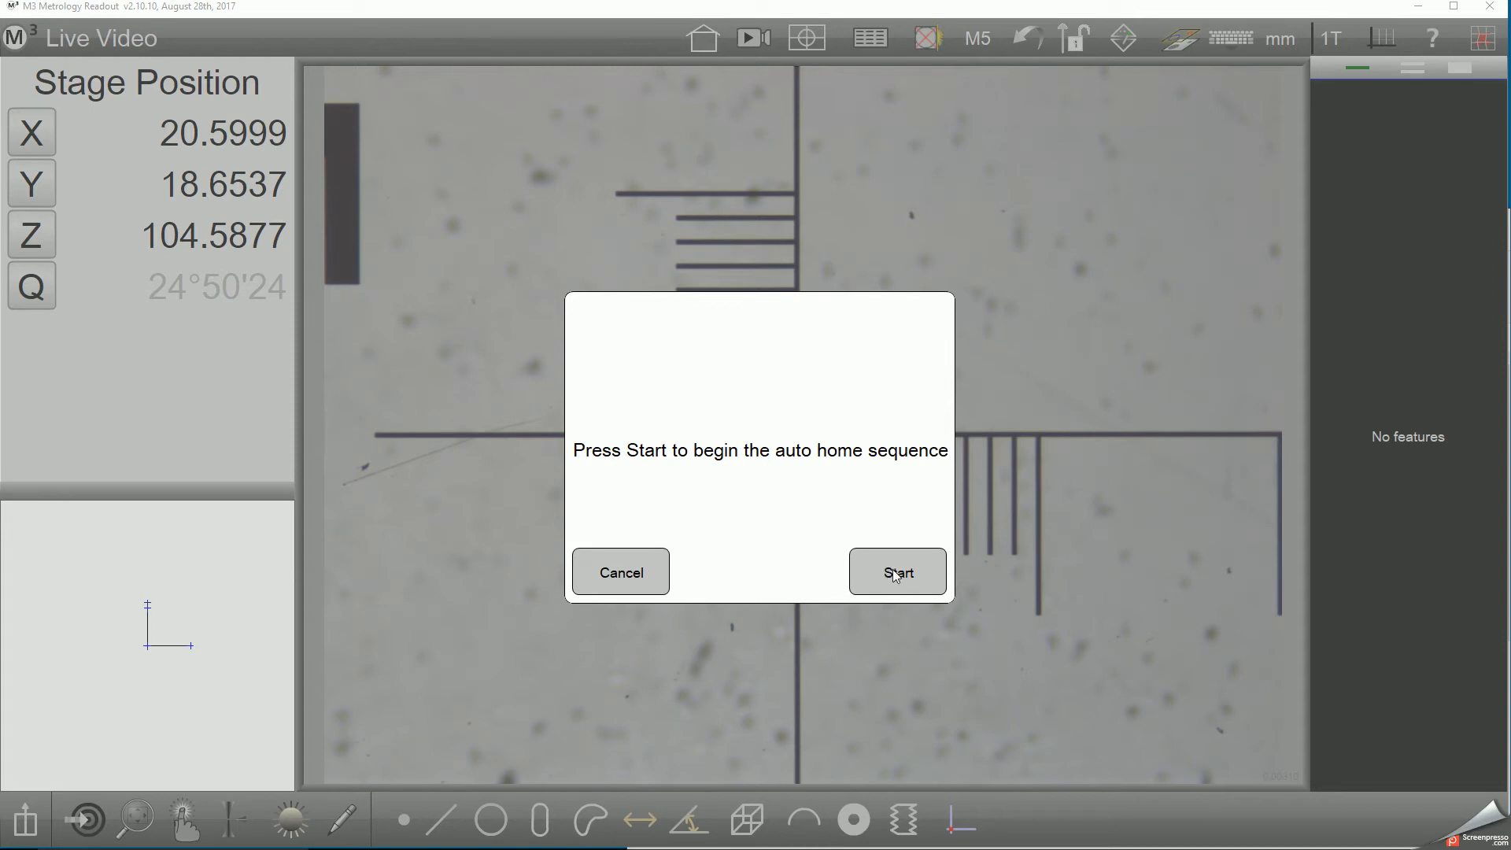
- Run the auto-home sequence and dismiss its success message
{"action": "left_click", "coordinate": [896, 569]}
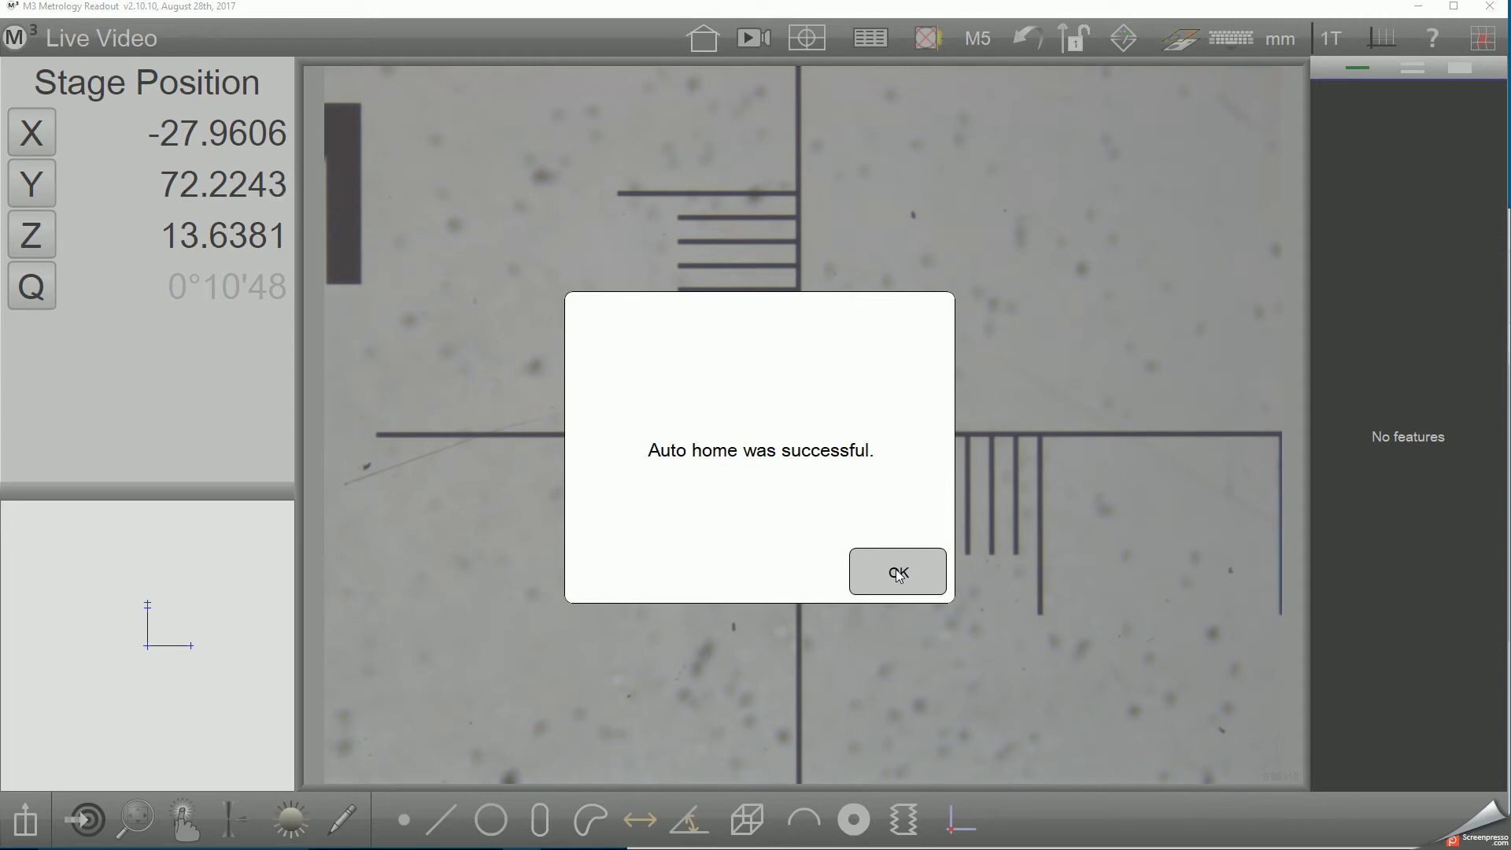
{"action": "left_click", "coordinate": [895, 570]}
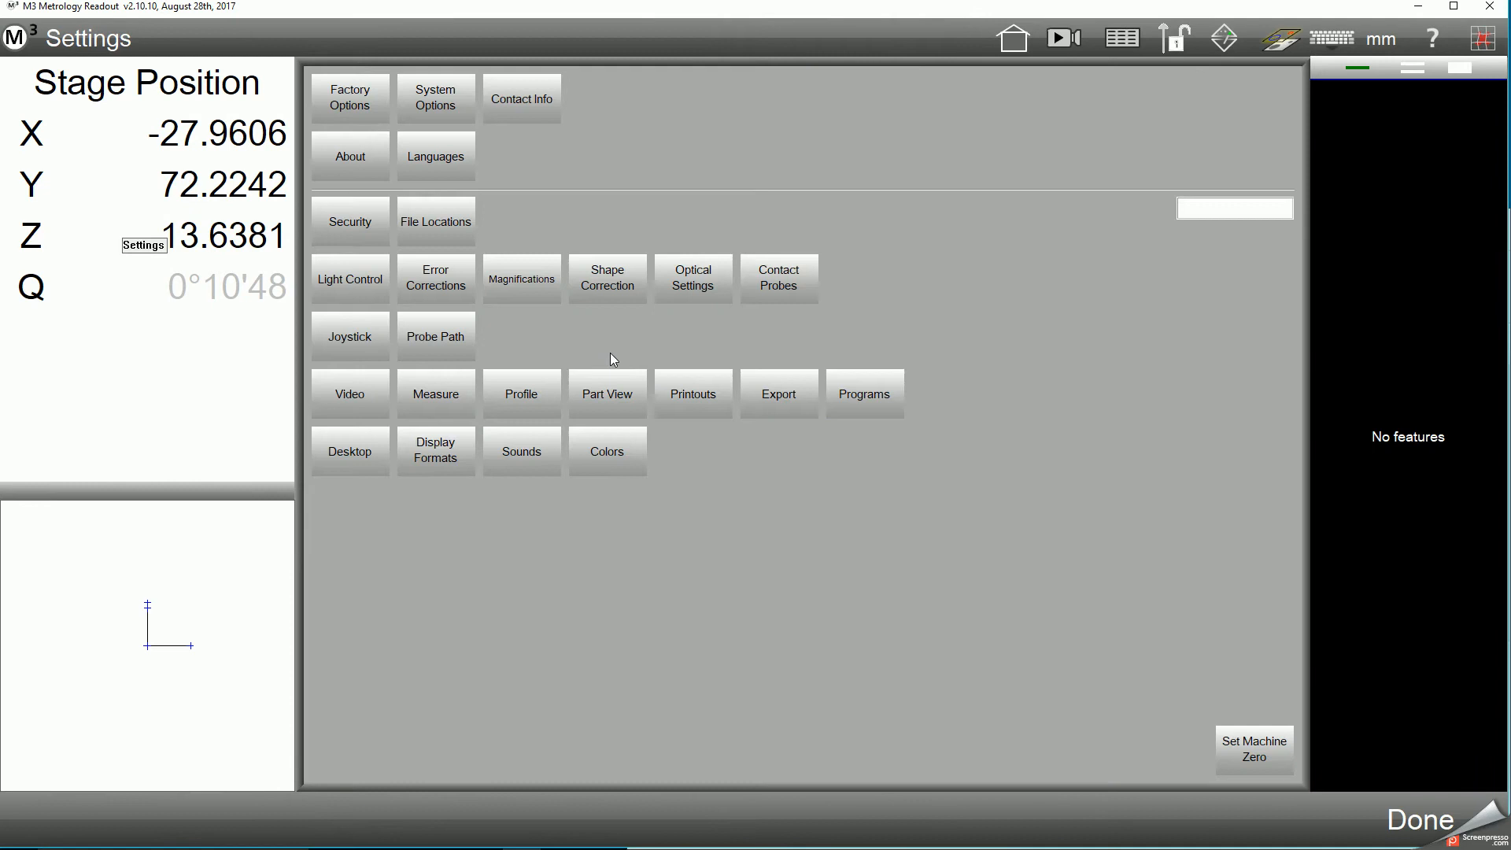
- Review Error Corrections showing NLEC, SLEC and squareness all set to No, then return to live video
{"action": "left_click", "coordinate": [436, 279]}
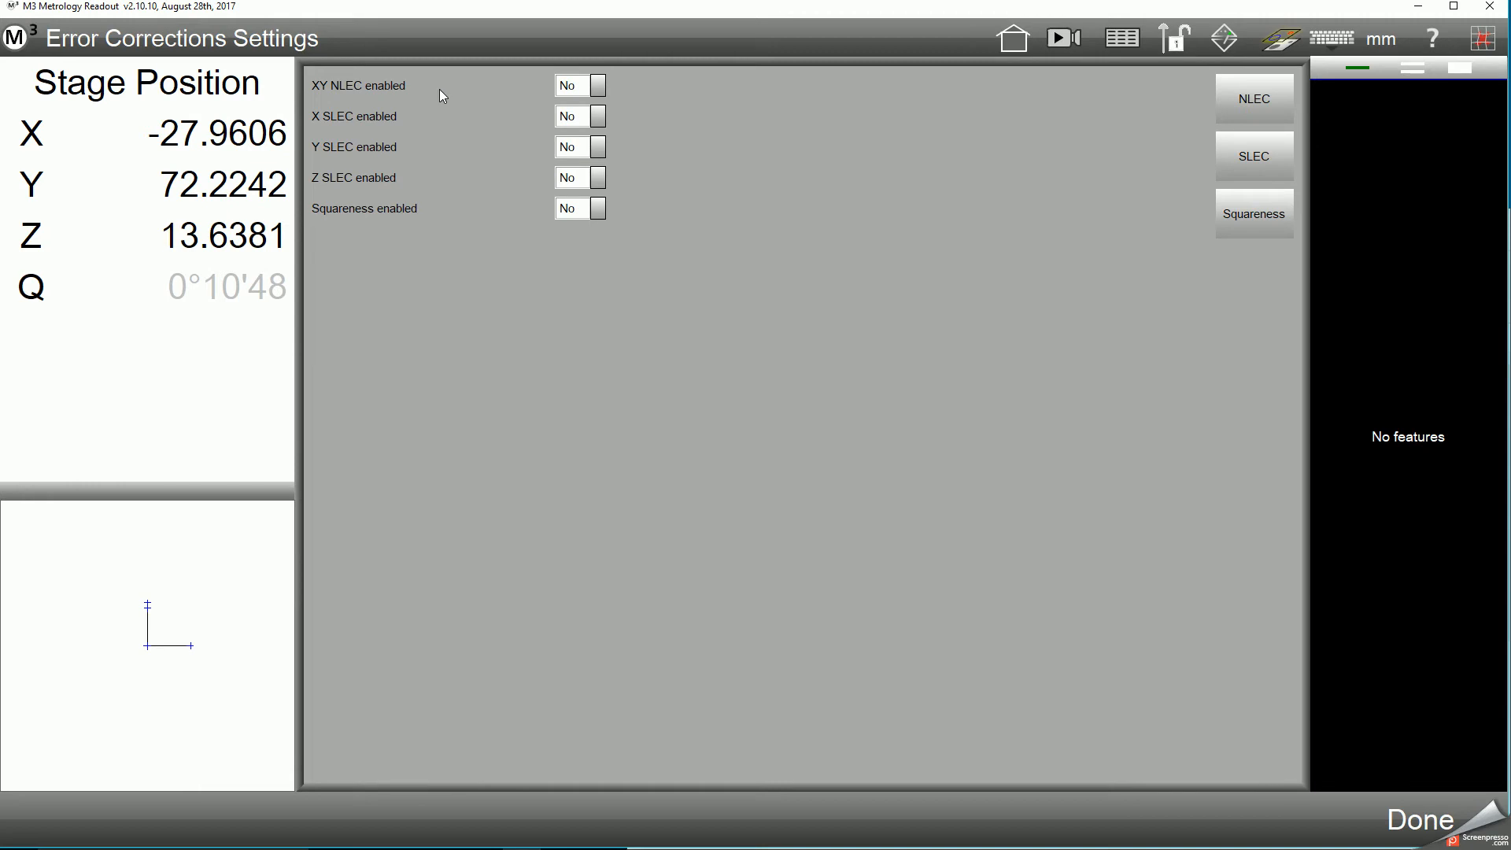
{"action": "mouse_move", "coordinate": [1443, 825]}
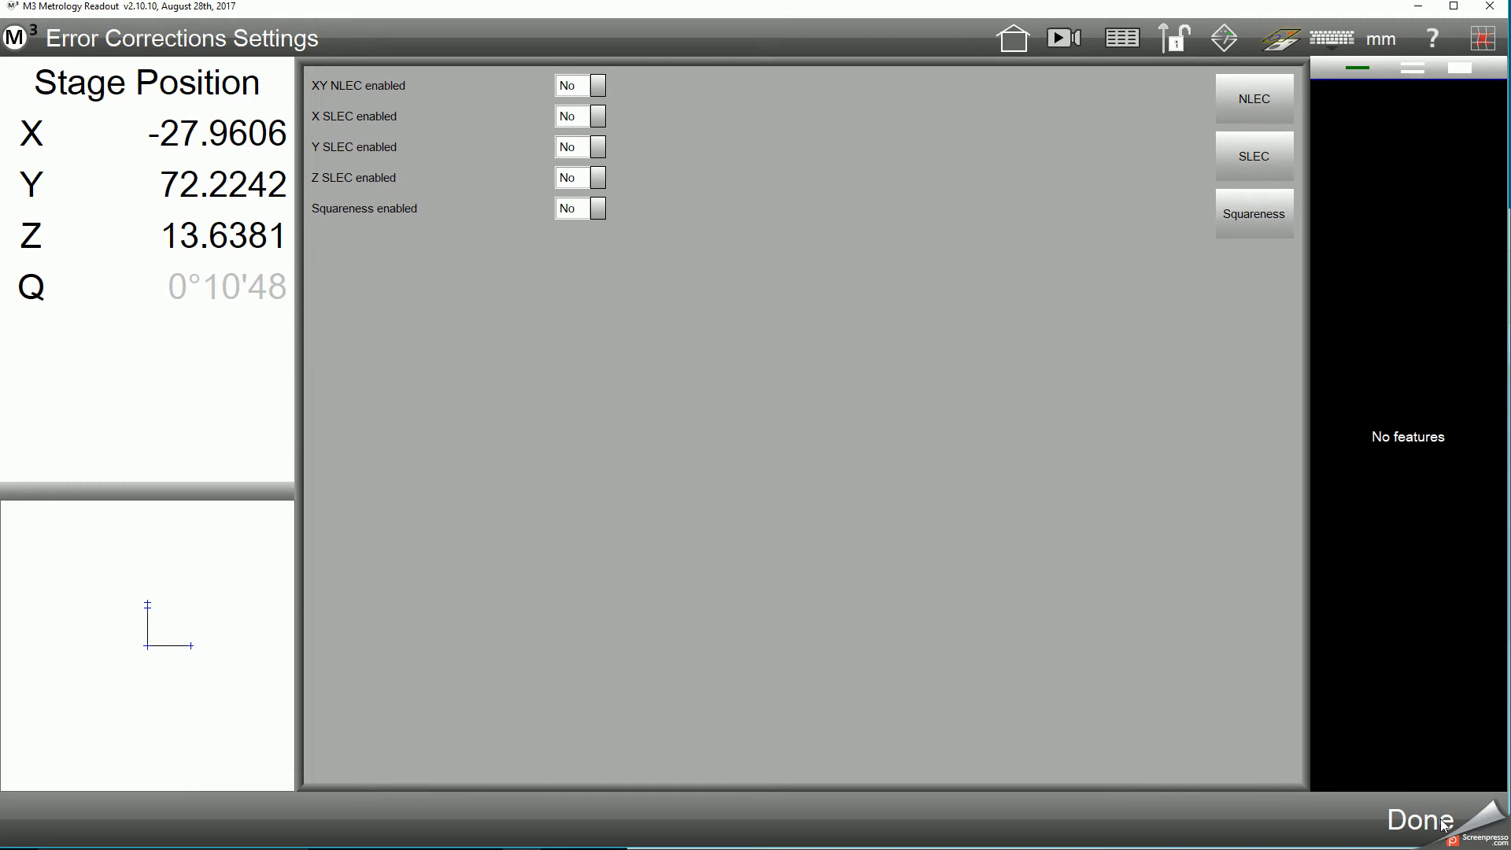
{"action": "left_click", "coordinate": [1413, 819]}
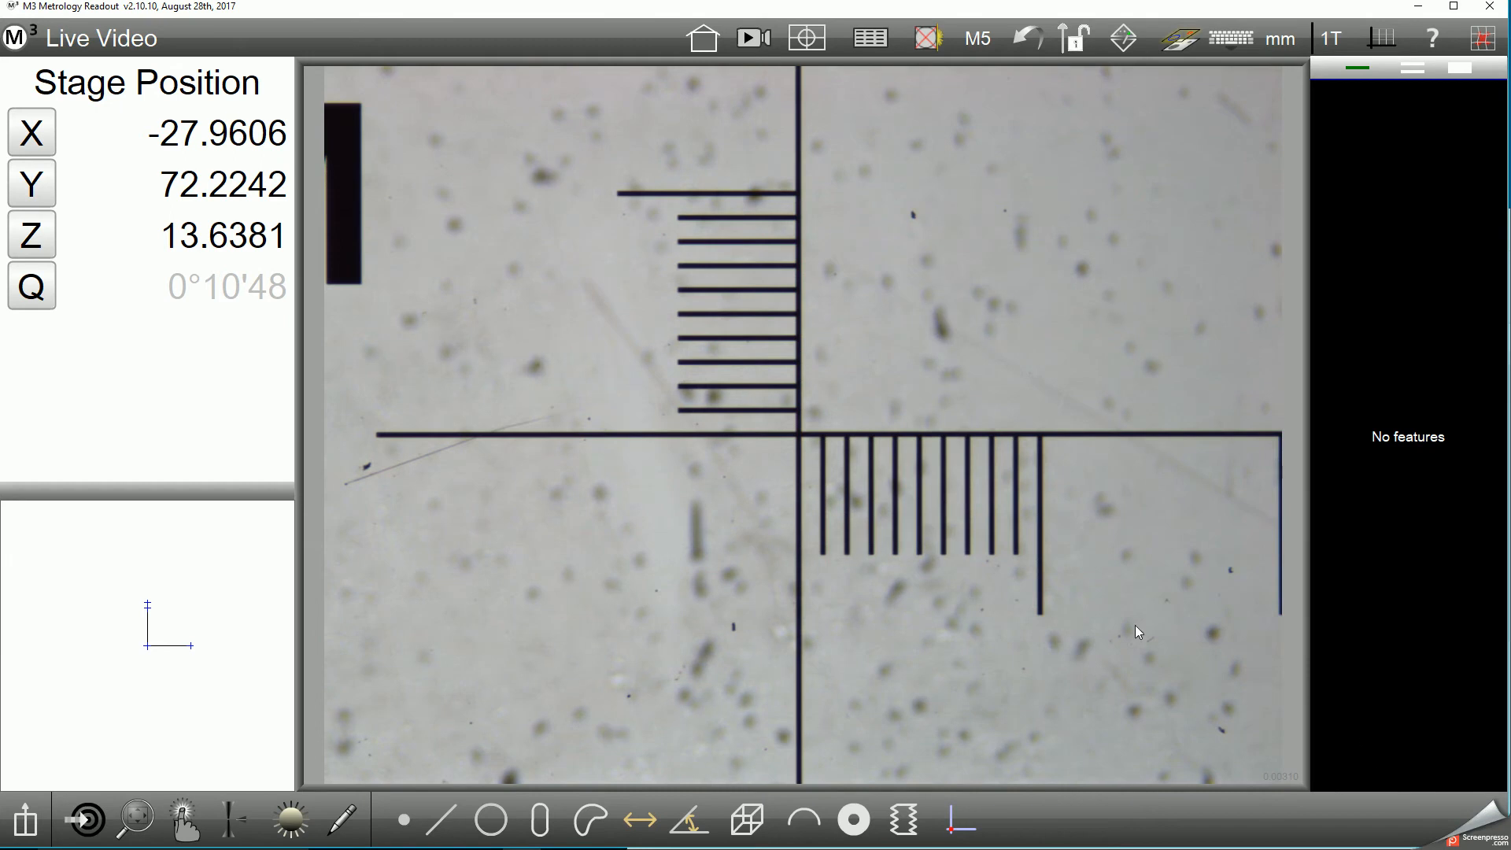
{"action": "mouse_move", "coordinate": [783, 455]}
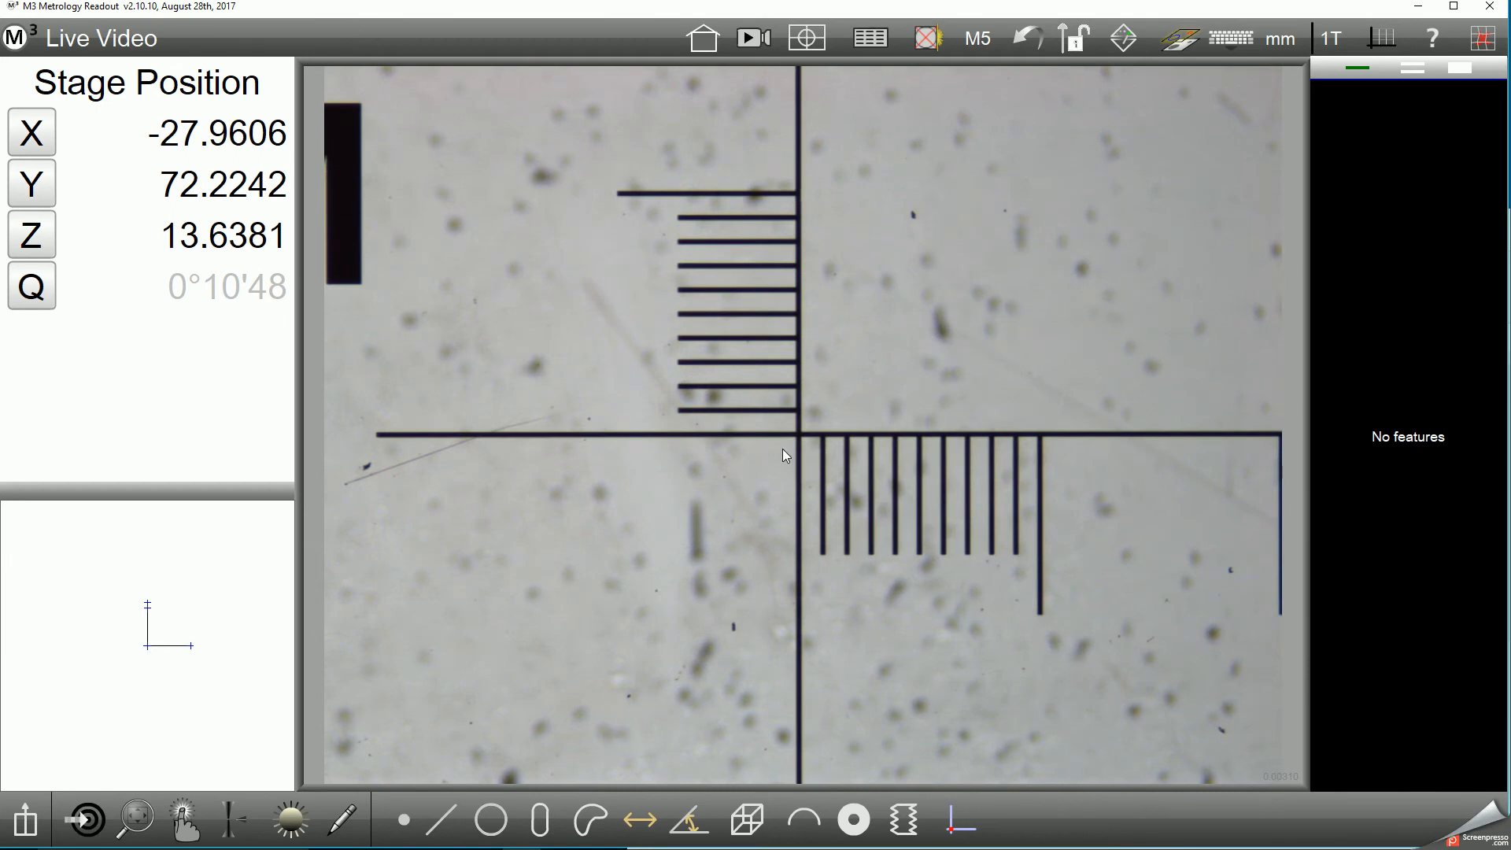
- Overlay the X-Hair crosshair on the live video for centring the ruler origin cross
{"action": "left_click", "coordinate": [182, 818]}
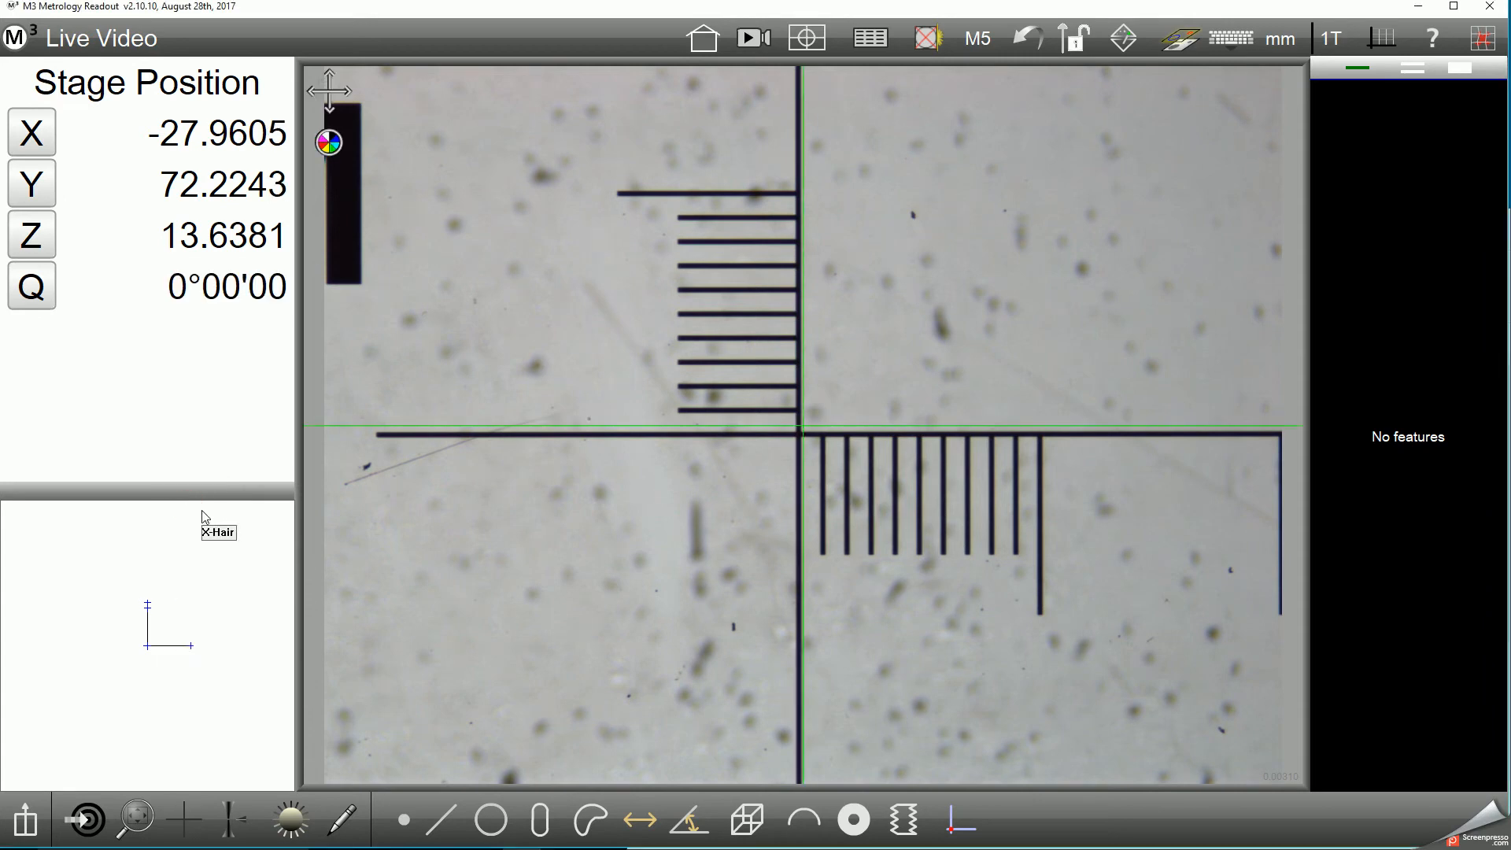
{"action": "mouse_move", "coordinate": [346, 540]}
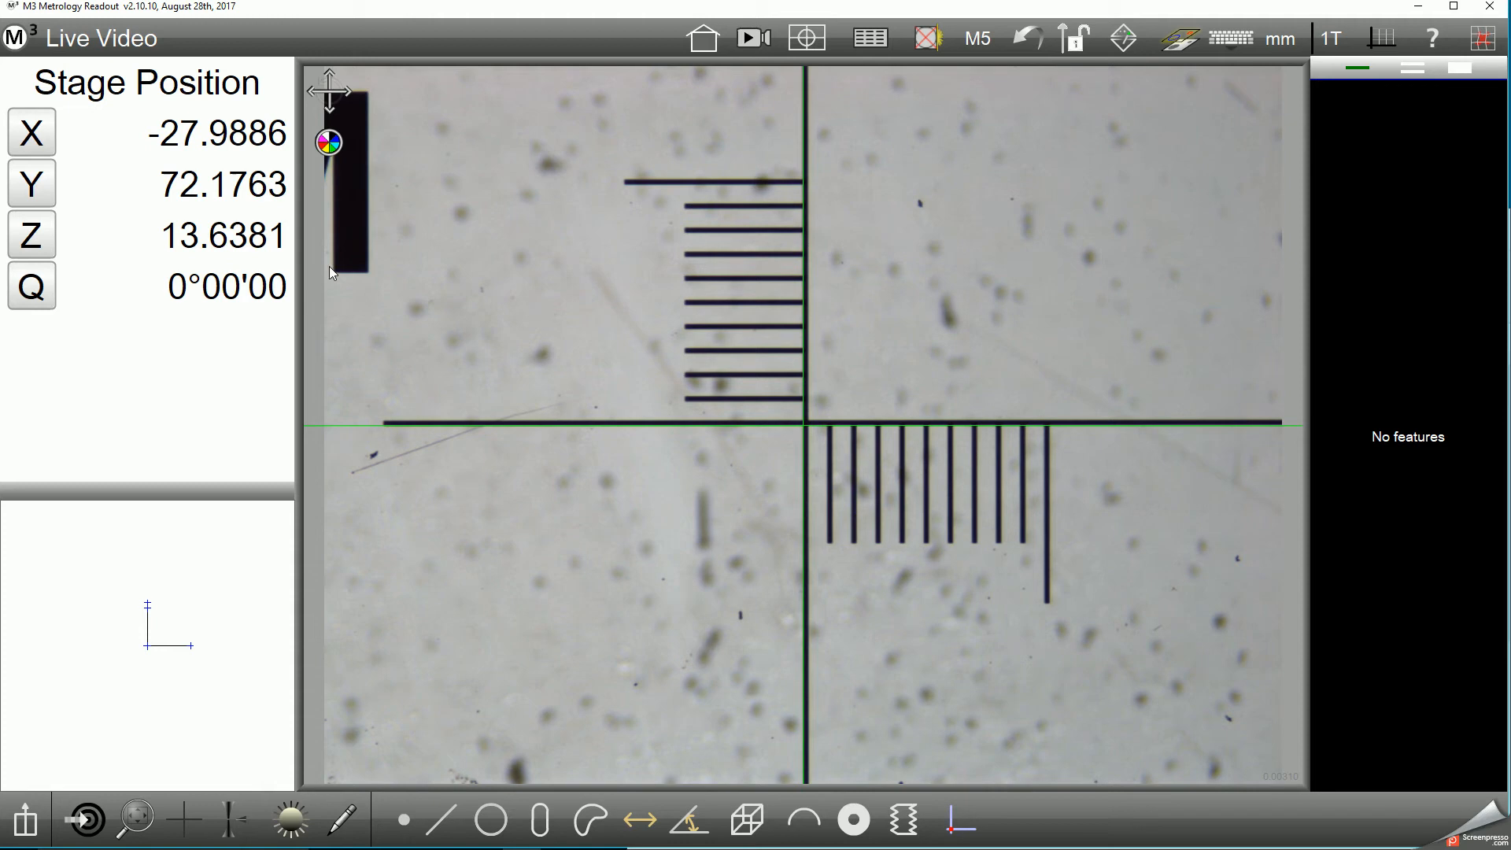
{"action": "mouse_move", "coordinate": [587, 293]}
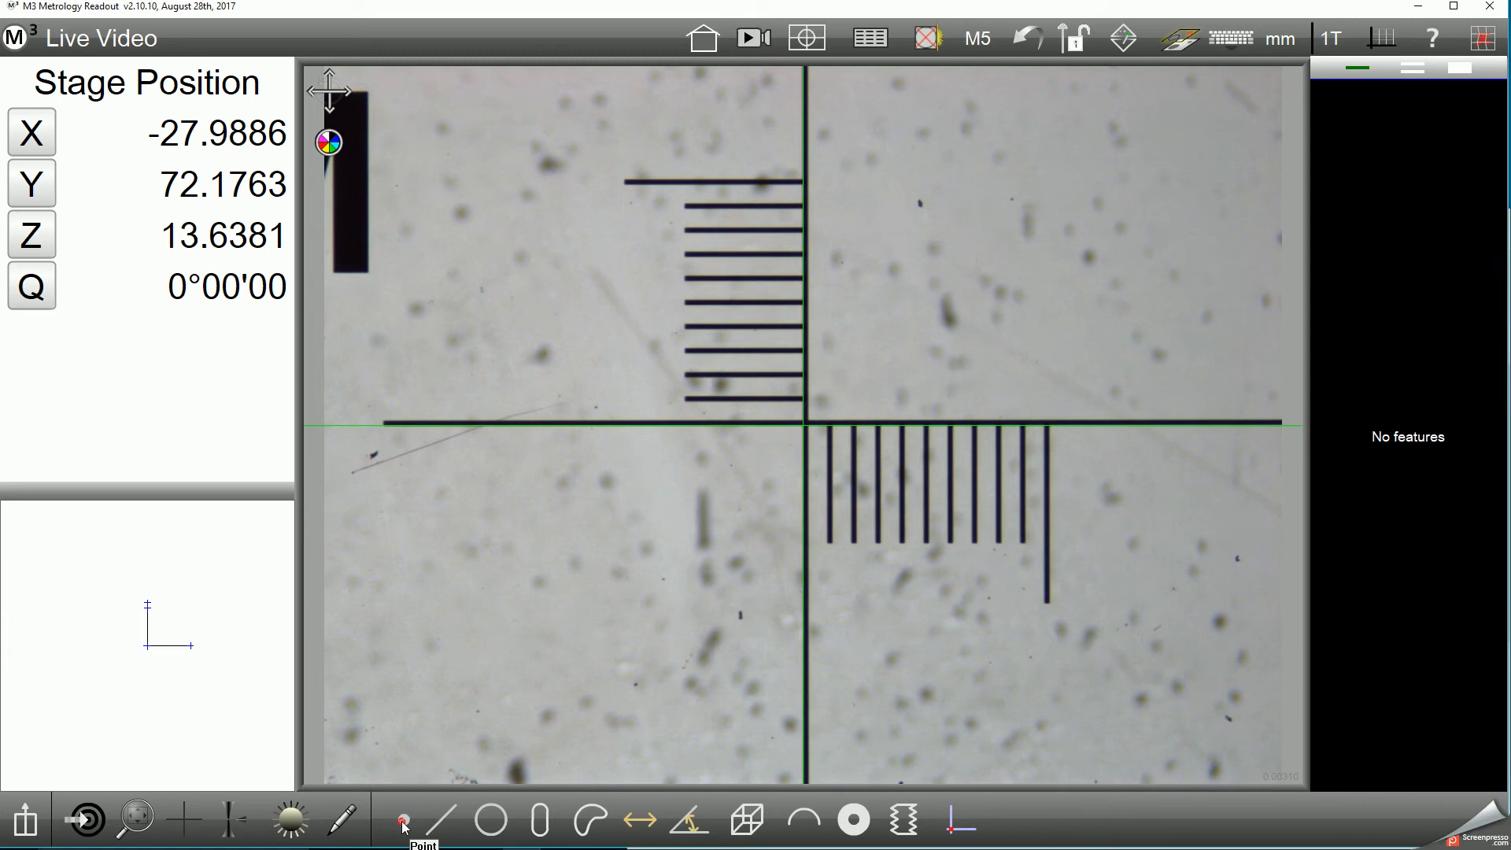
- Record Point 1 at the ruler origin so X and Y read zero, ready for a CNC move
{"action": "left_click", "coordinate": [404, 820]}
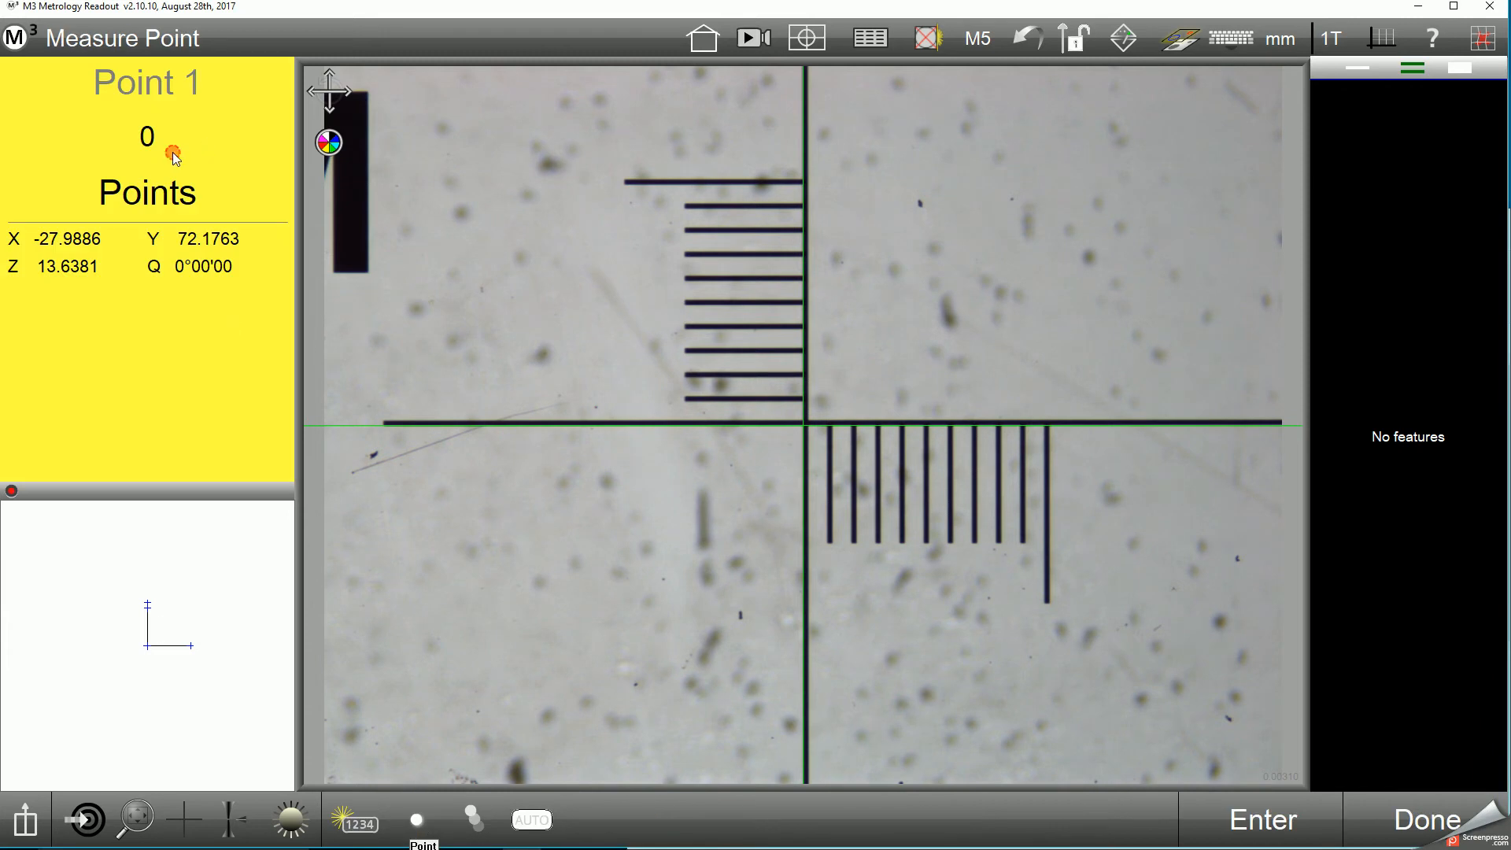
{"action": "left_click", "coordinate": [812, 446]}
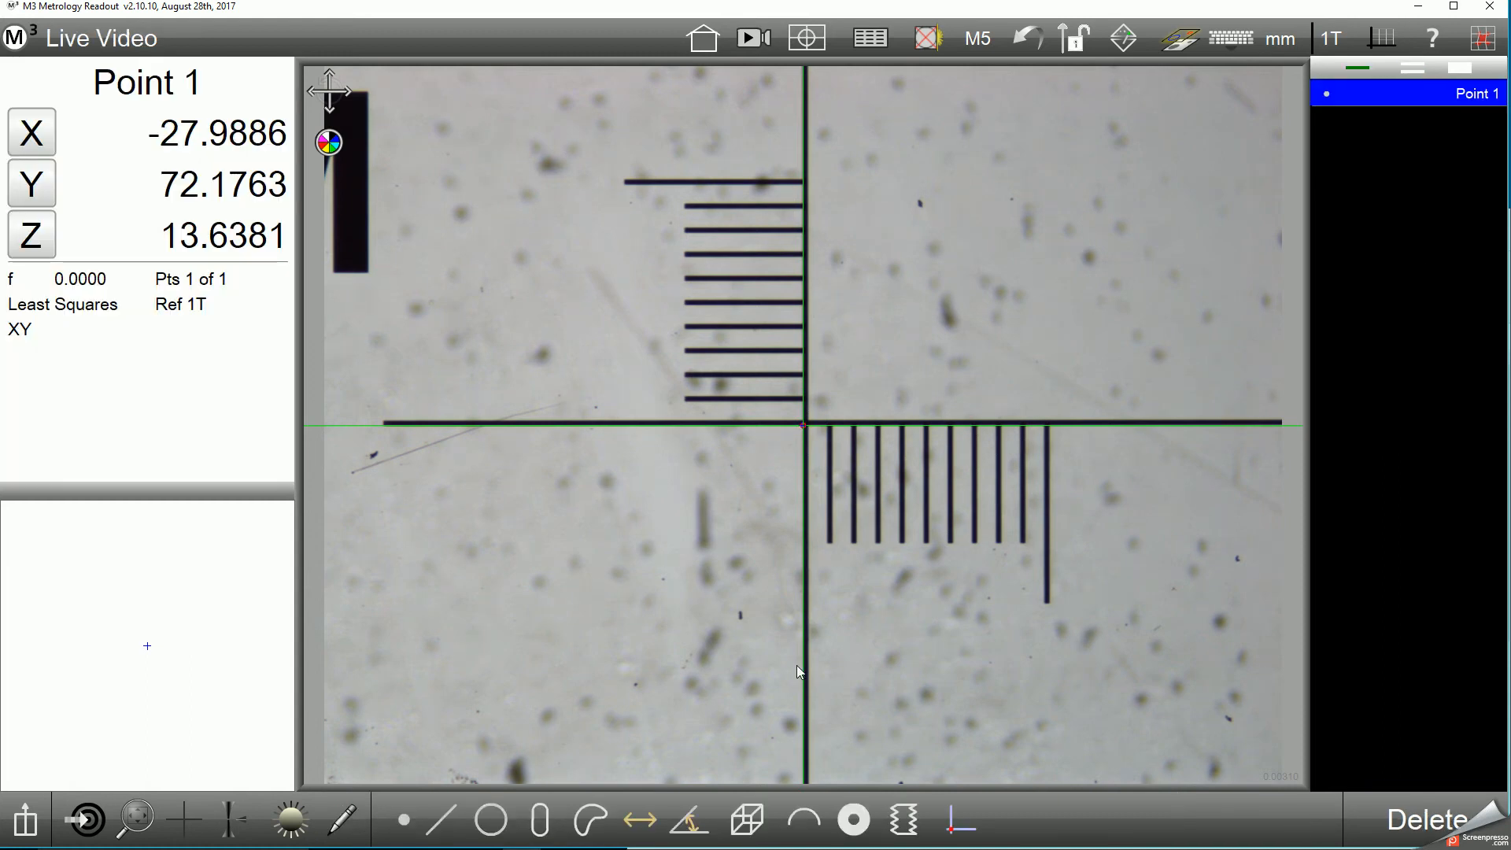
{"action": "left_click", "coordinate": [31, 132]}
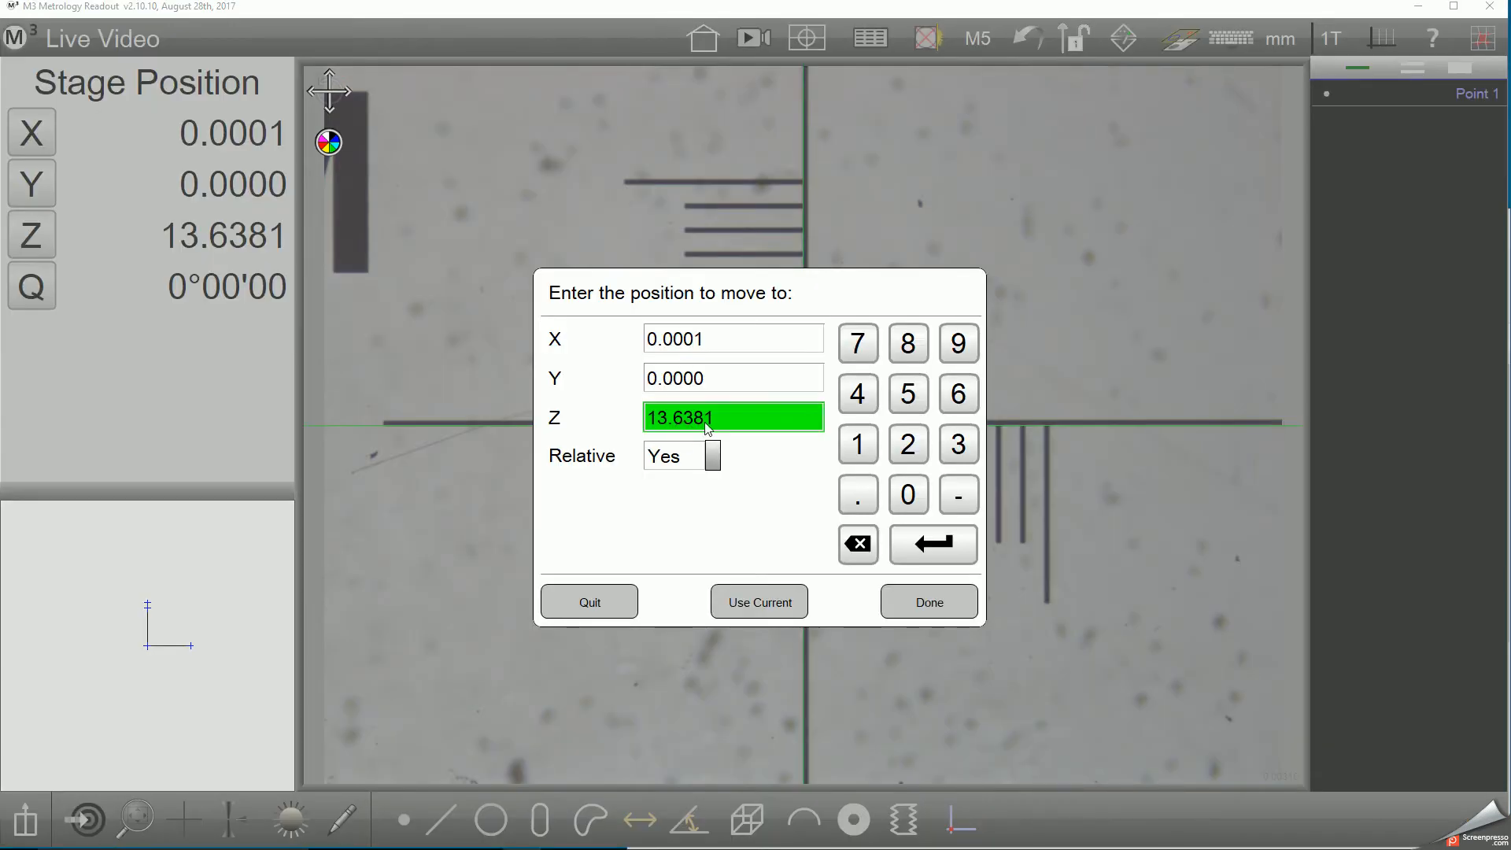
- Move the stage 30 mm along X to measure Point 3 on the ruler line
{"action": "left_click", "coordinate": [732, 338]}
{"action": "type", "text": "30"}
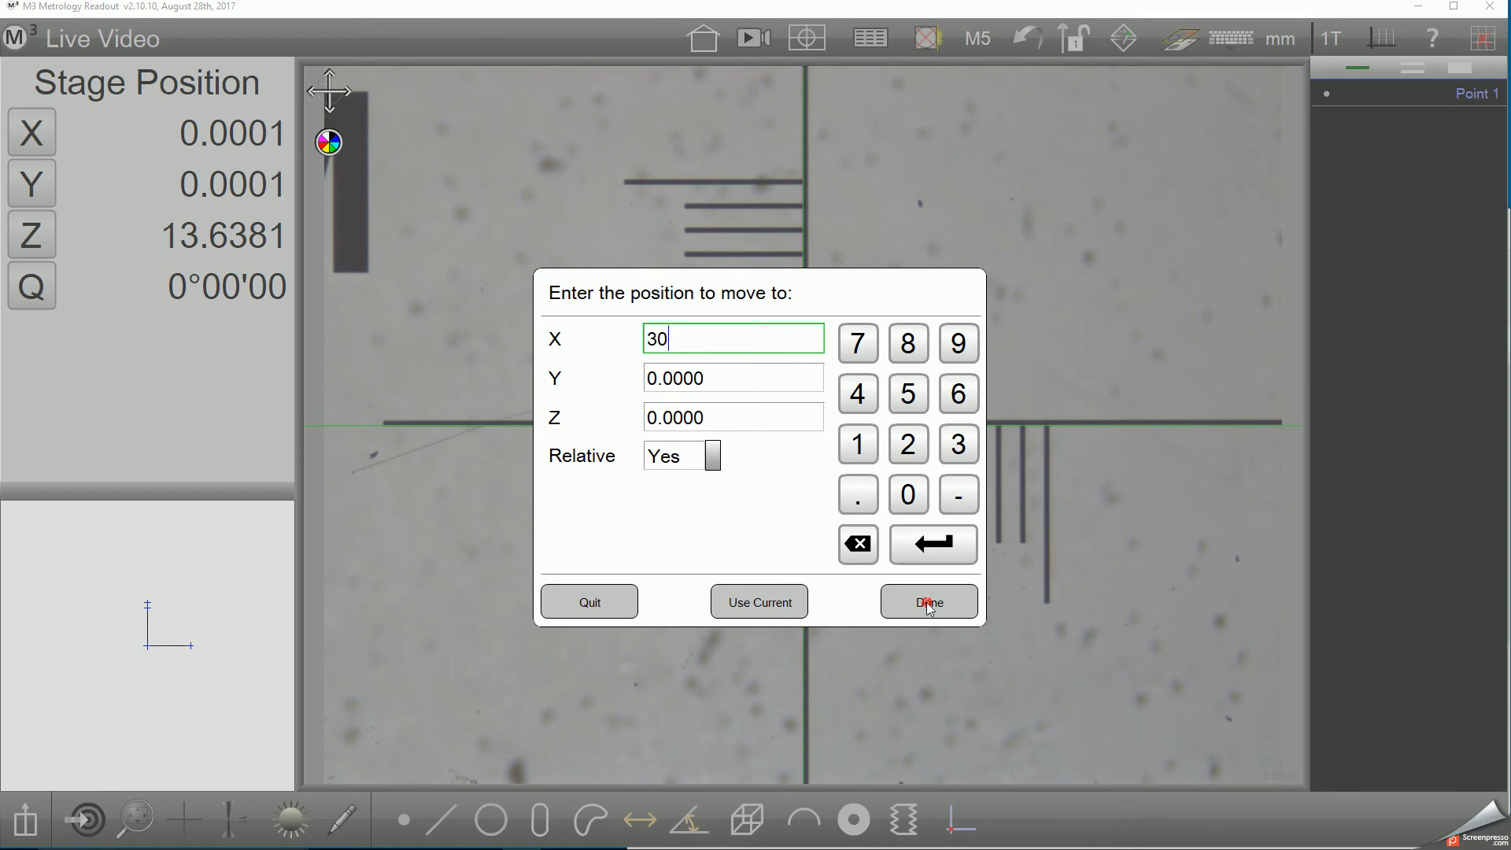
{"action": "left_click", "coordinate": [929, 601]}
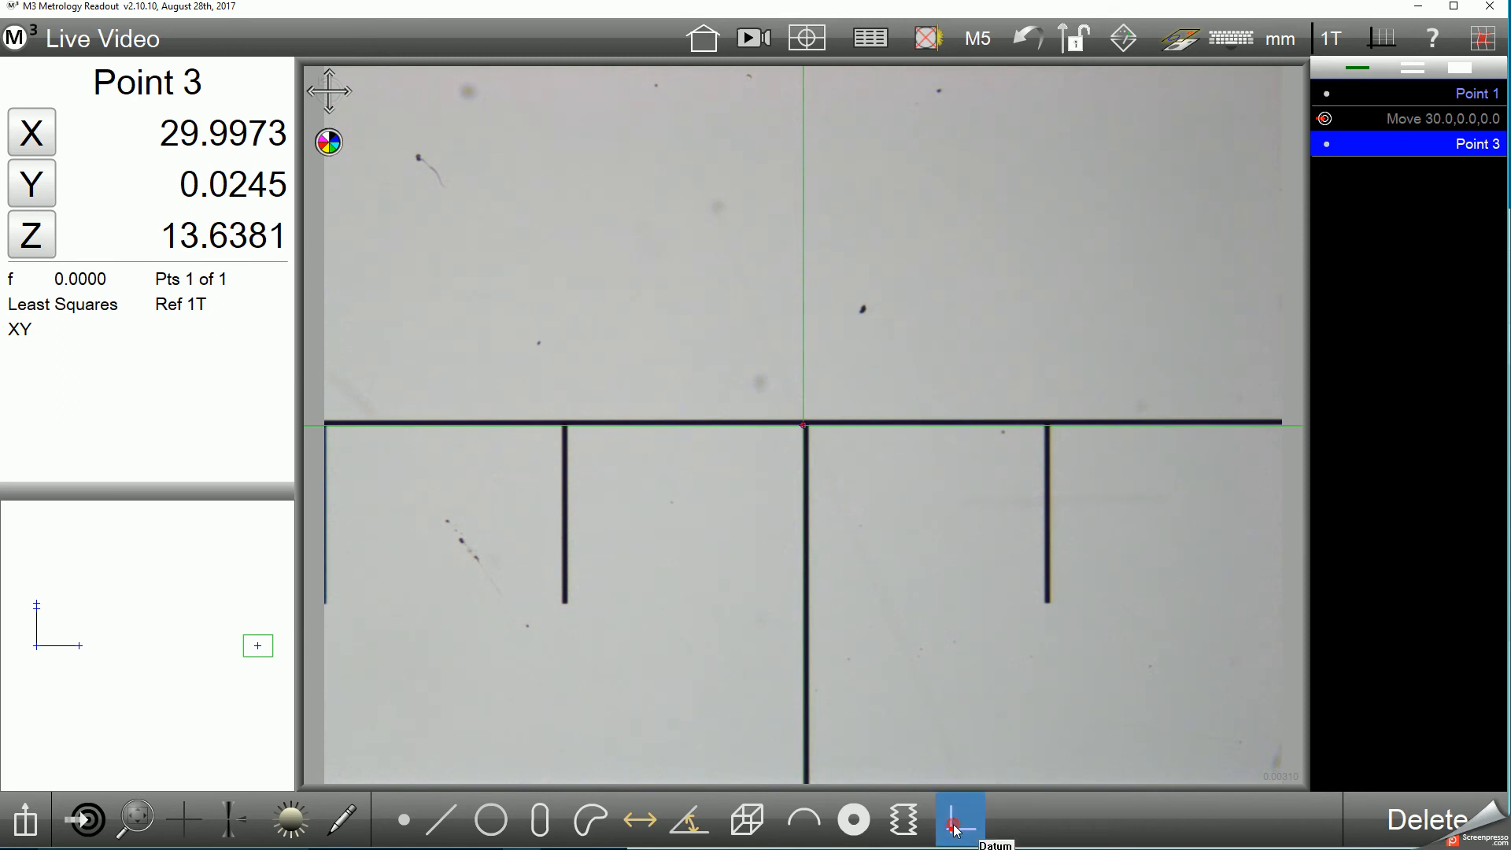
- Create a Datum skew alignment using Point 1 and Point 3 on the ruler line
{"action": "left_click", "coordinate": [958, 819]}
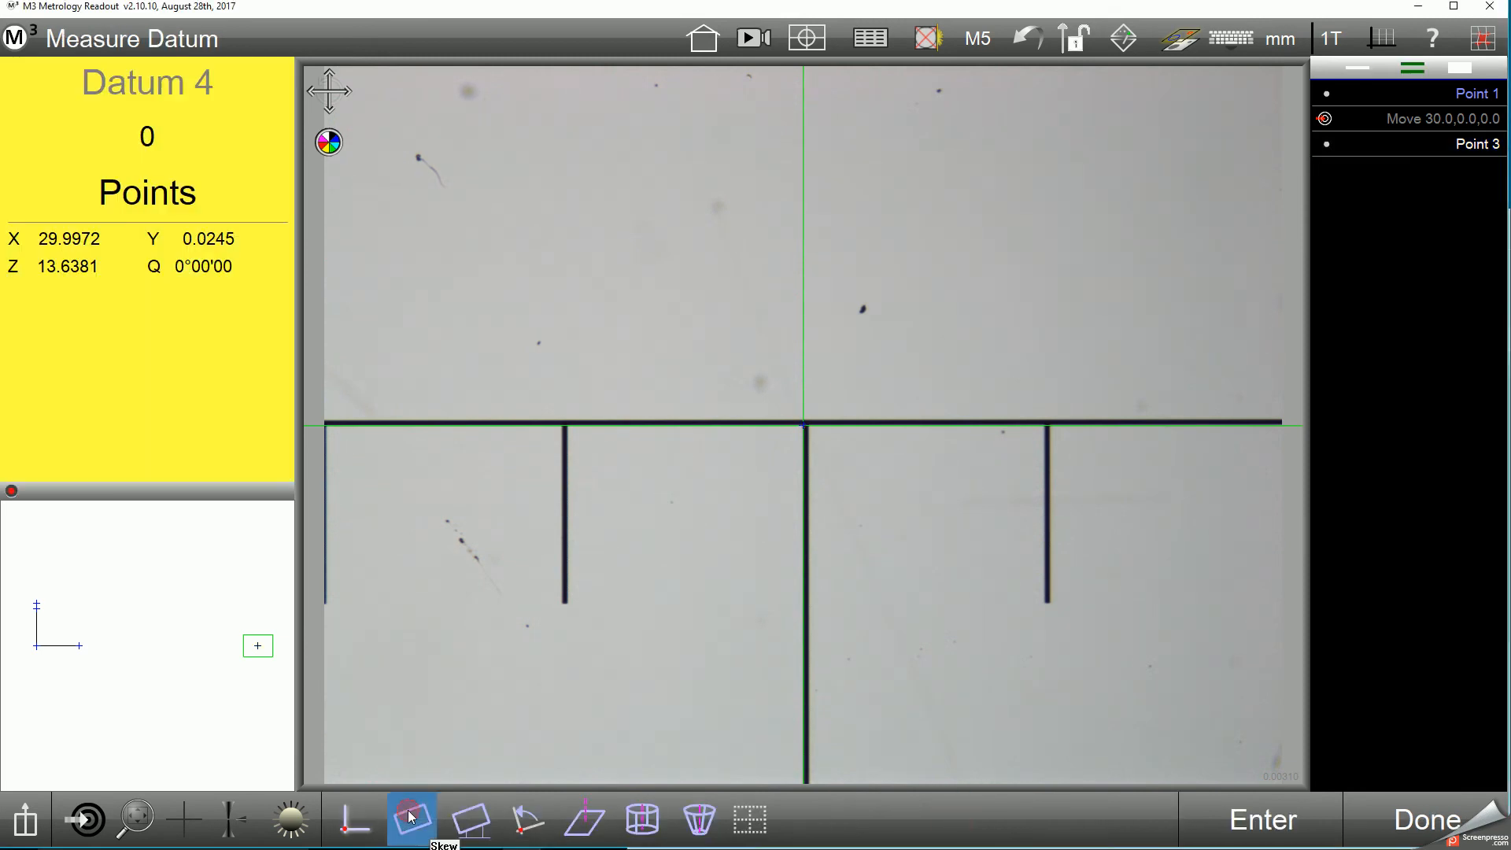
{"action": "left_click", "coordinate": [411, 820]}
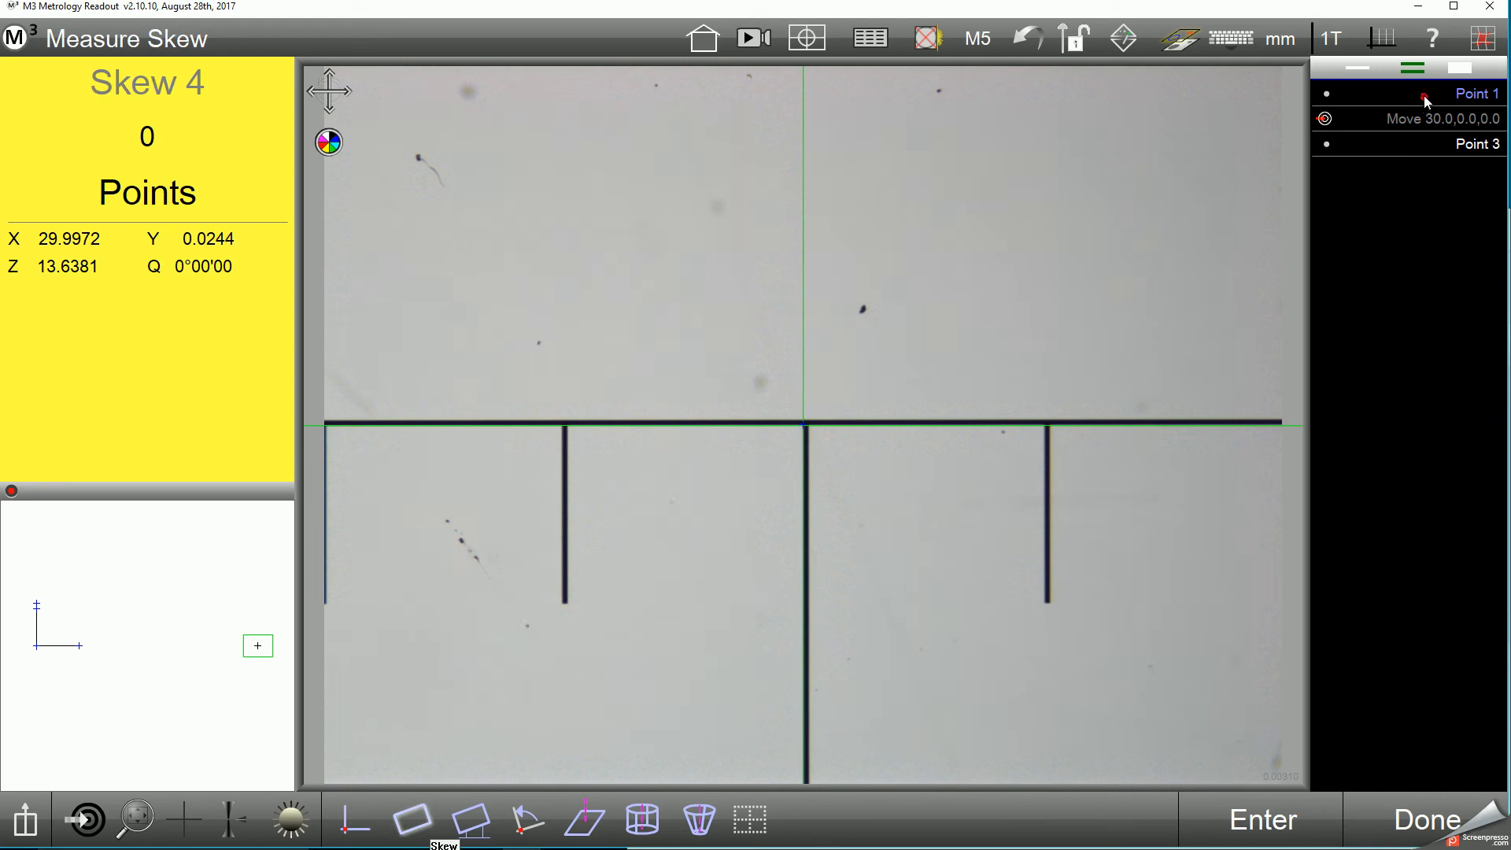
{"action": "left_click", "coordinate": [1407, 93]}
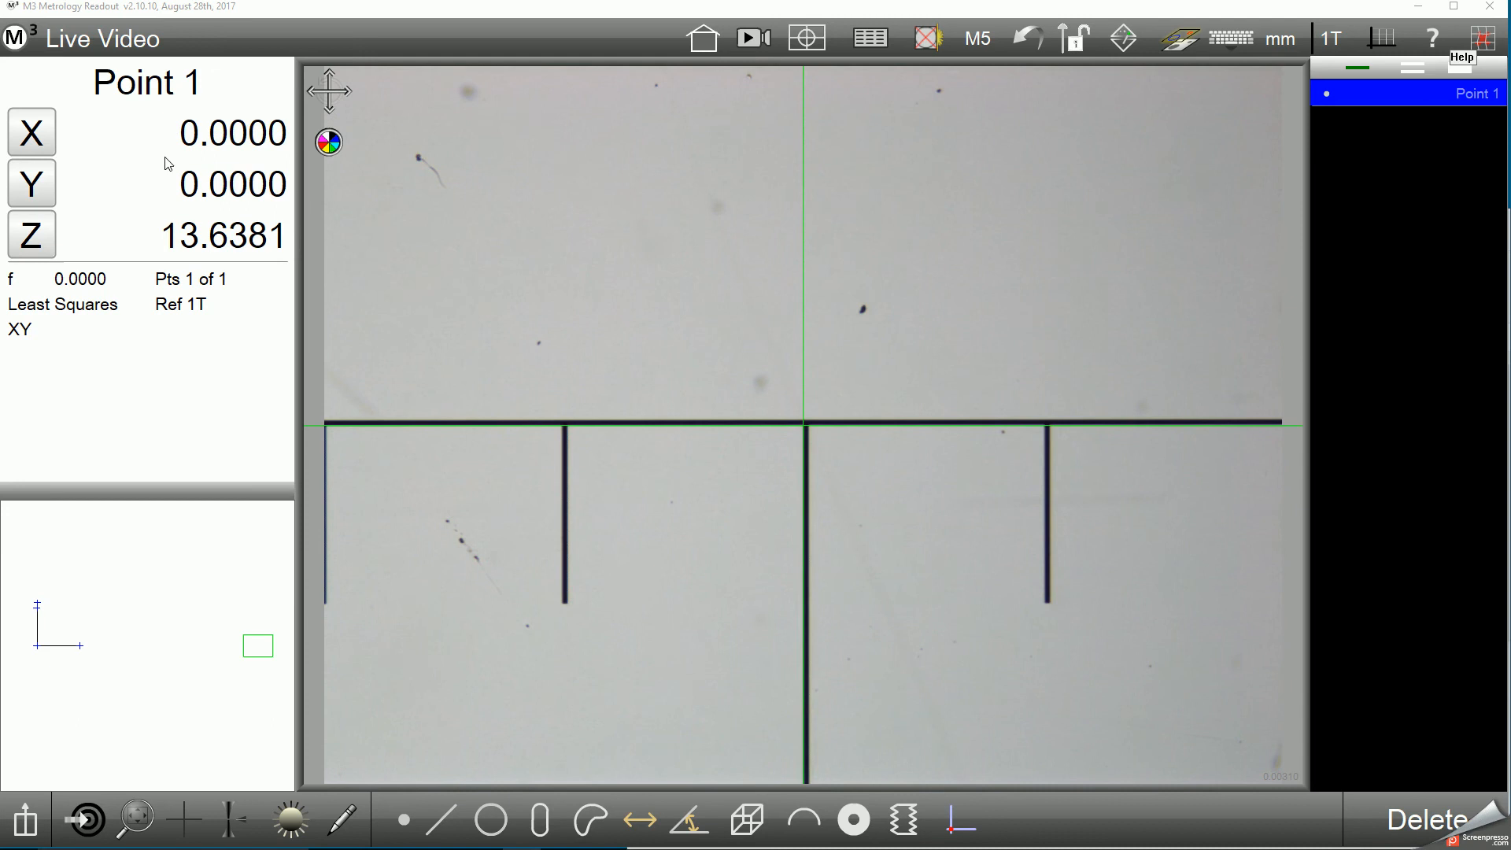
{"action": "mouse_move", "coordinate": [85, 818]}
{"action": "type", "text": "-"}
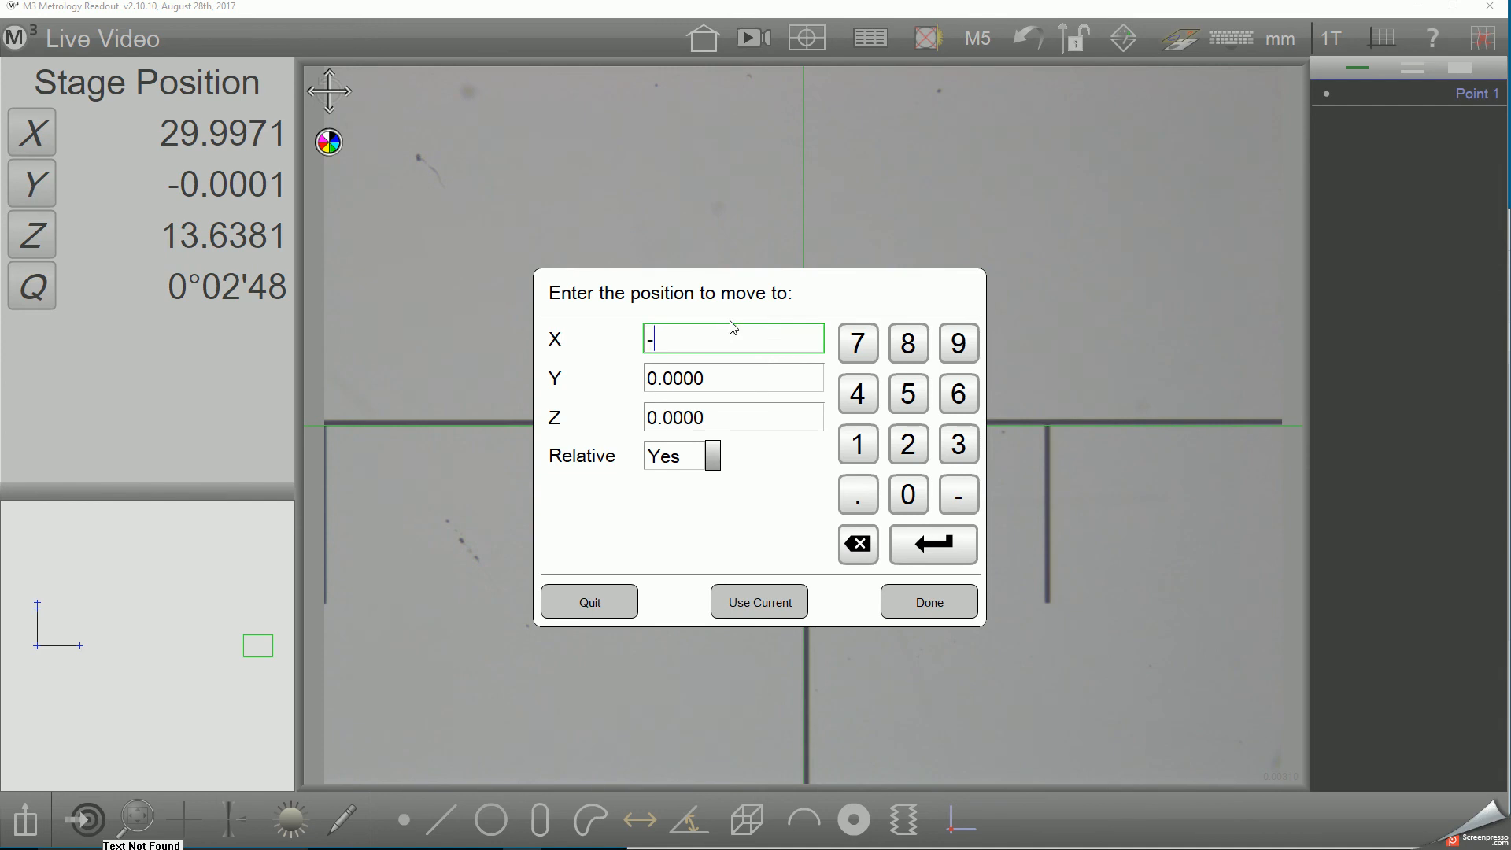
- Send the stage -30 mm along X (relative) back to the ruler origin cross
{"action": "type", "text": "30"}
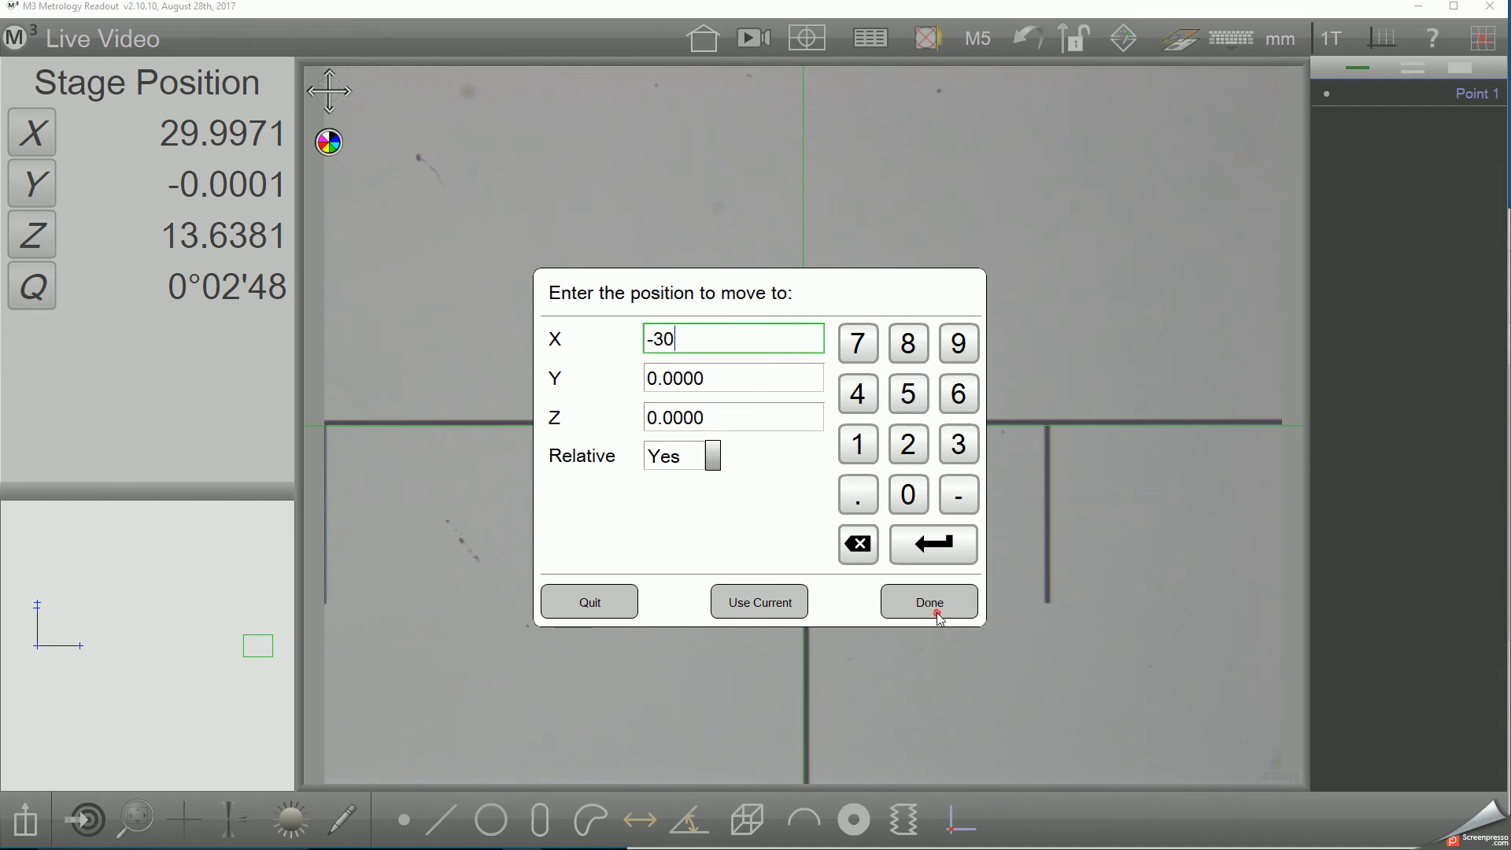
{"action": "left_click", "coordinate": [927, 601]}
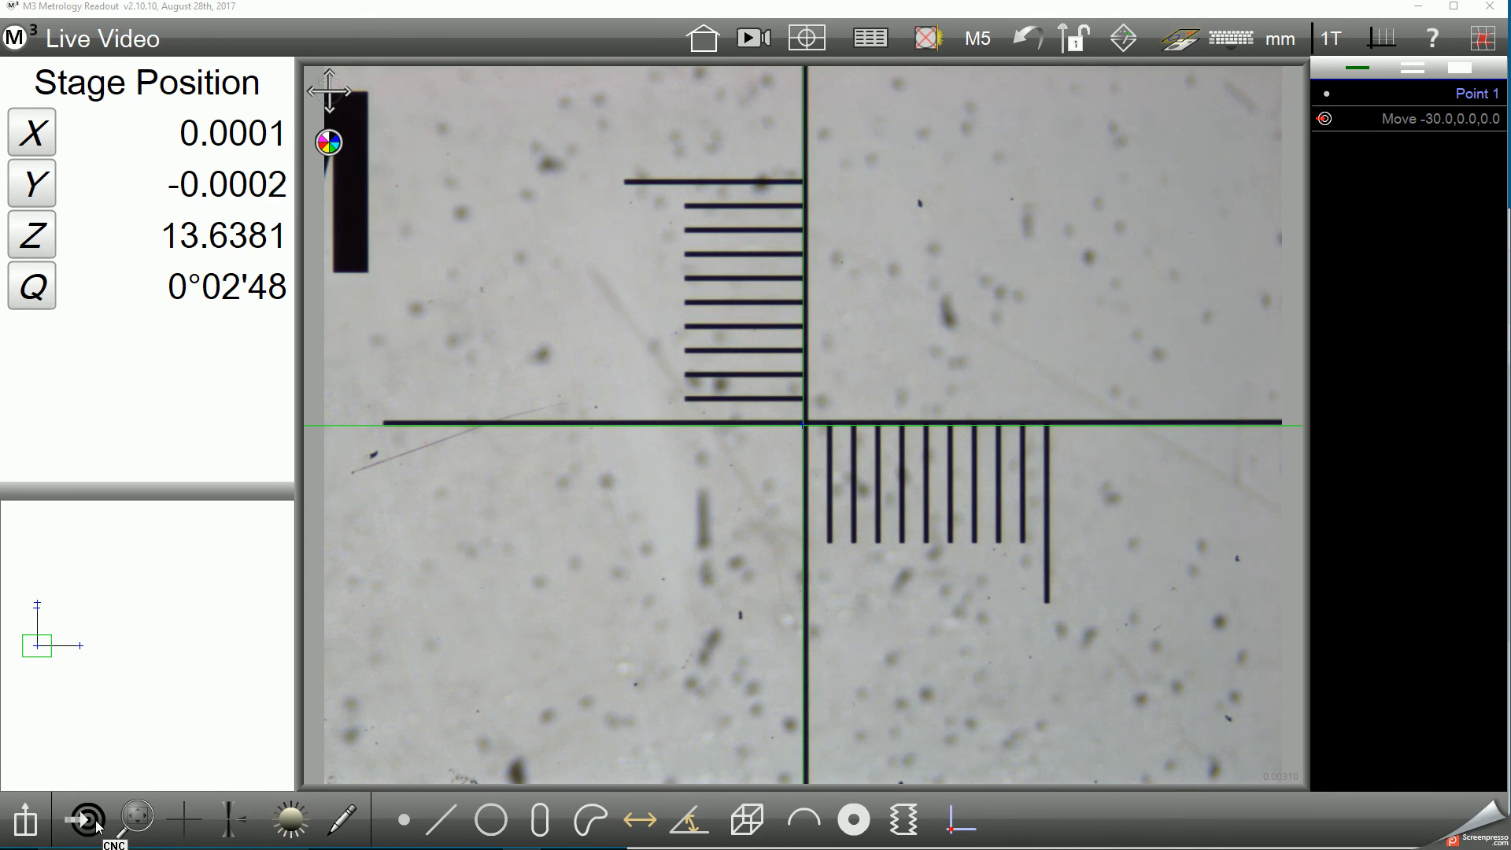
- Set up a relative X move of 5 mm in the move-to-position dialog
{"action": "left_click", "coordinate": [82, 819]}
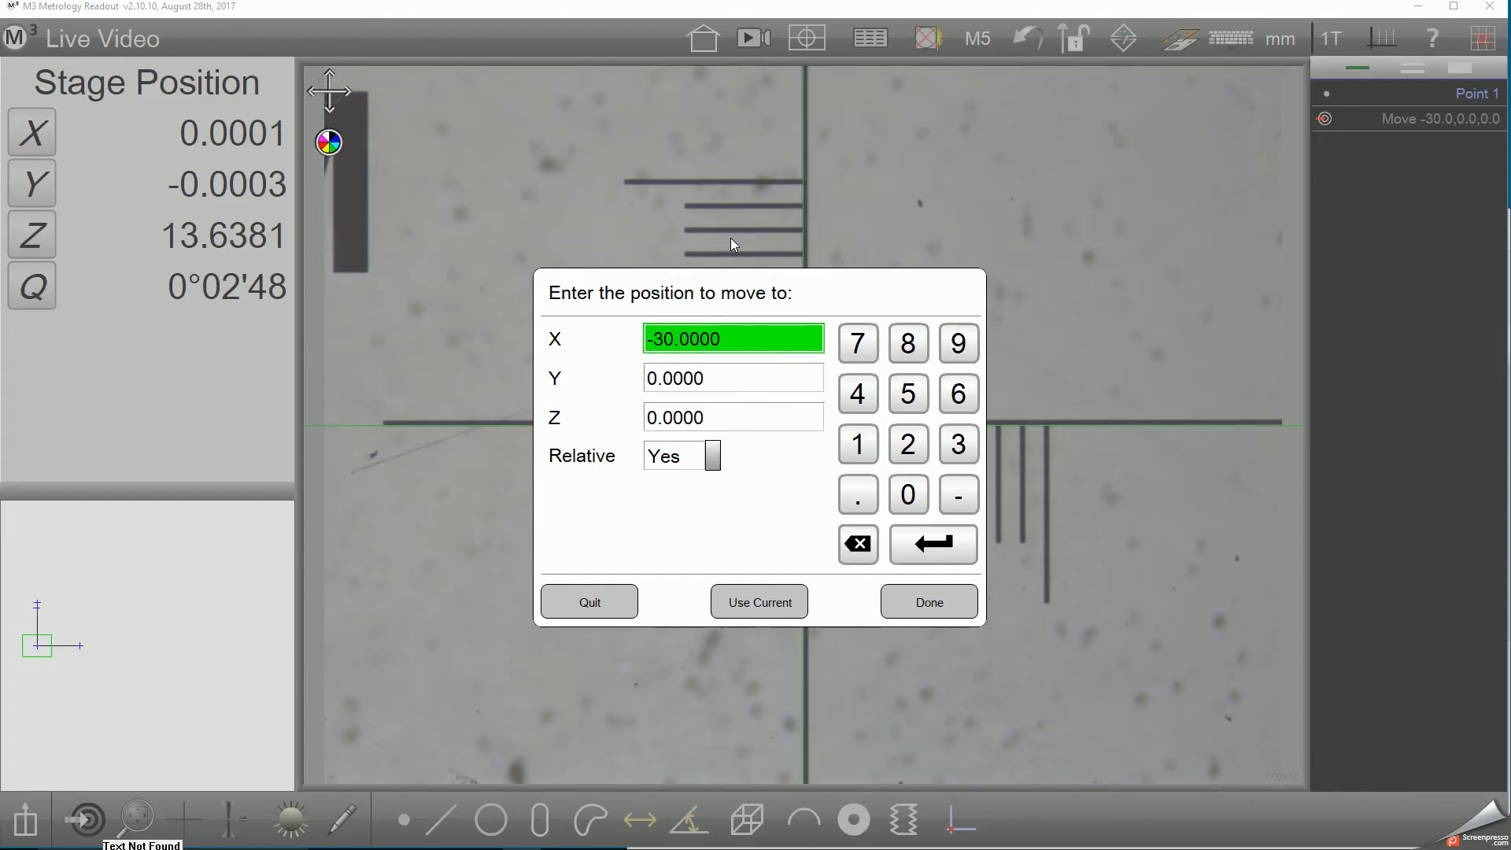
{"action": "type", "text": "5"}
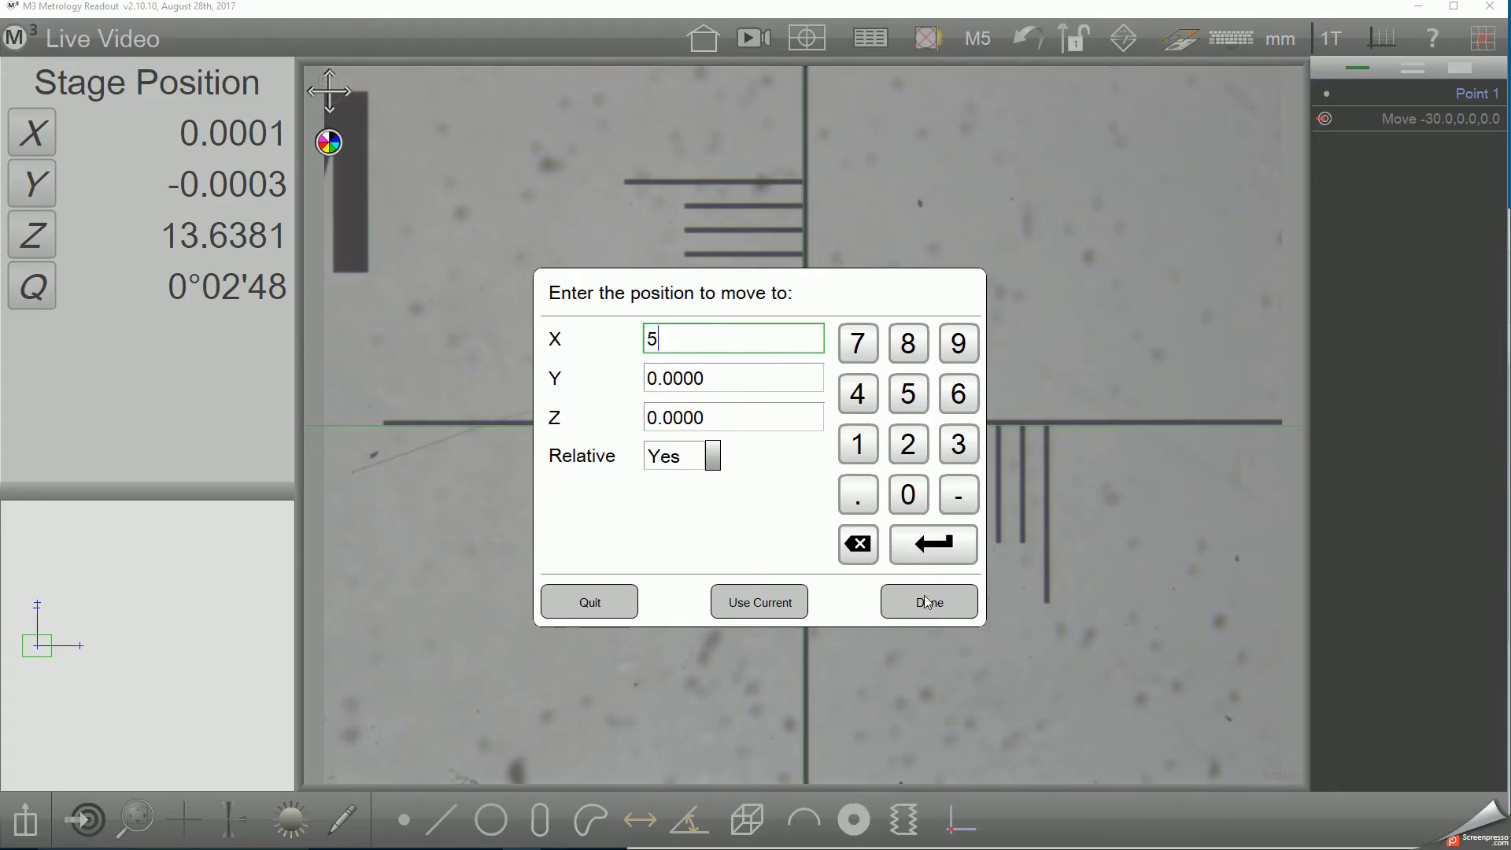